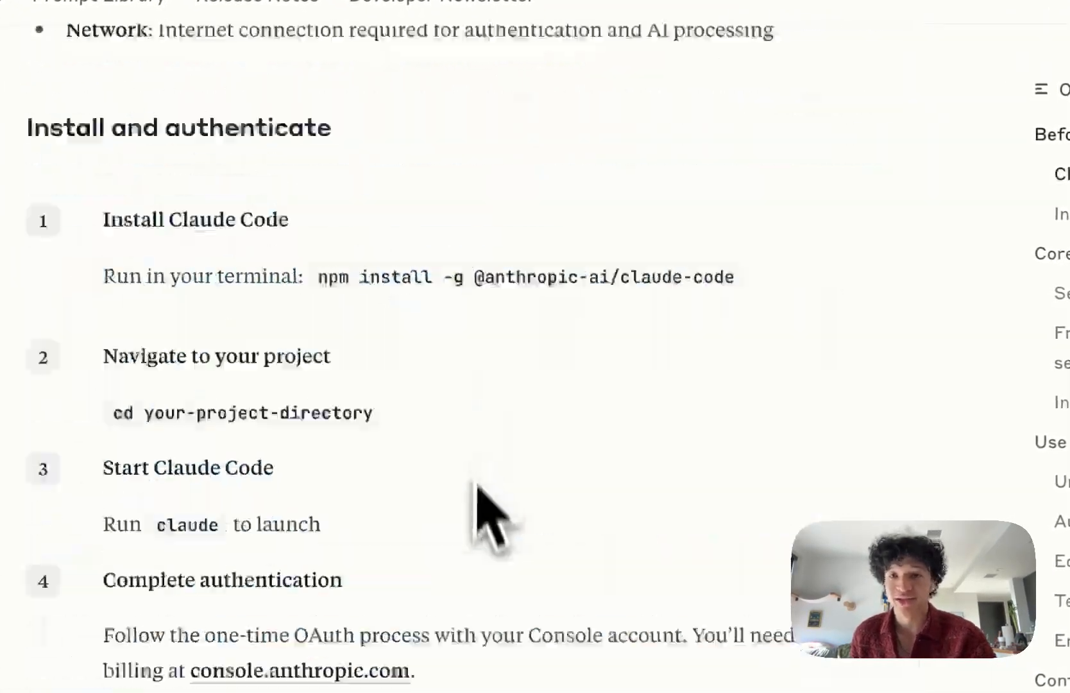
Step: Change into dev/ghost-scratch and launch Claude Code with the claude command
scroll(down, 3)
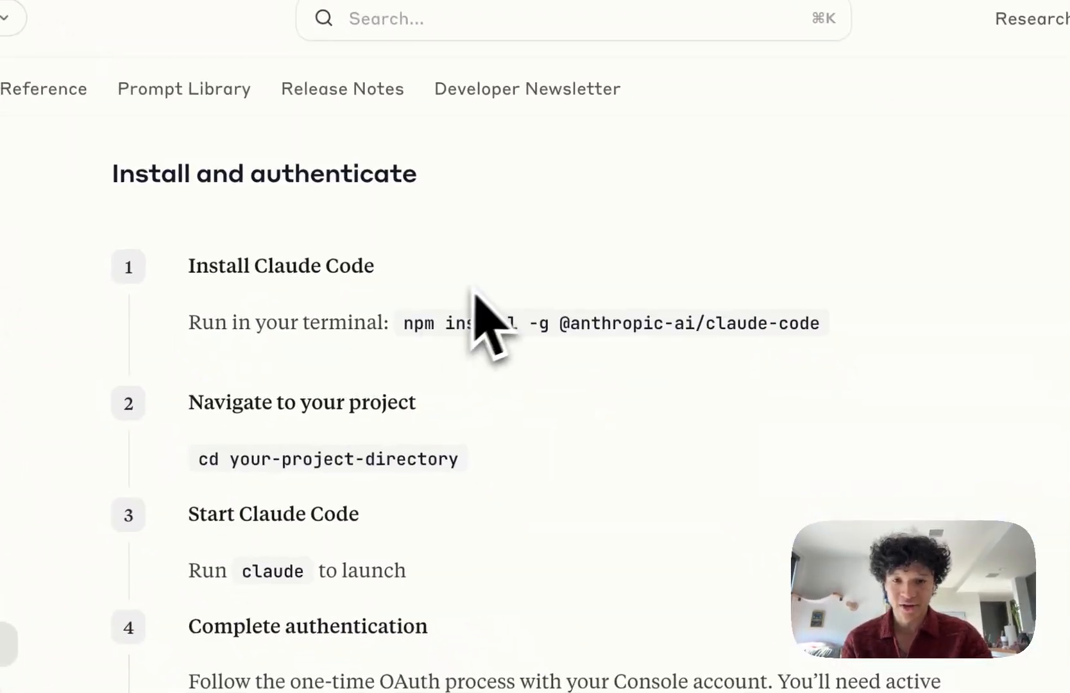
mouse_move(572, 467)
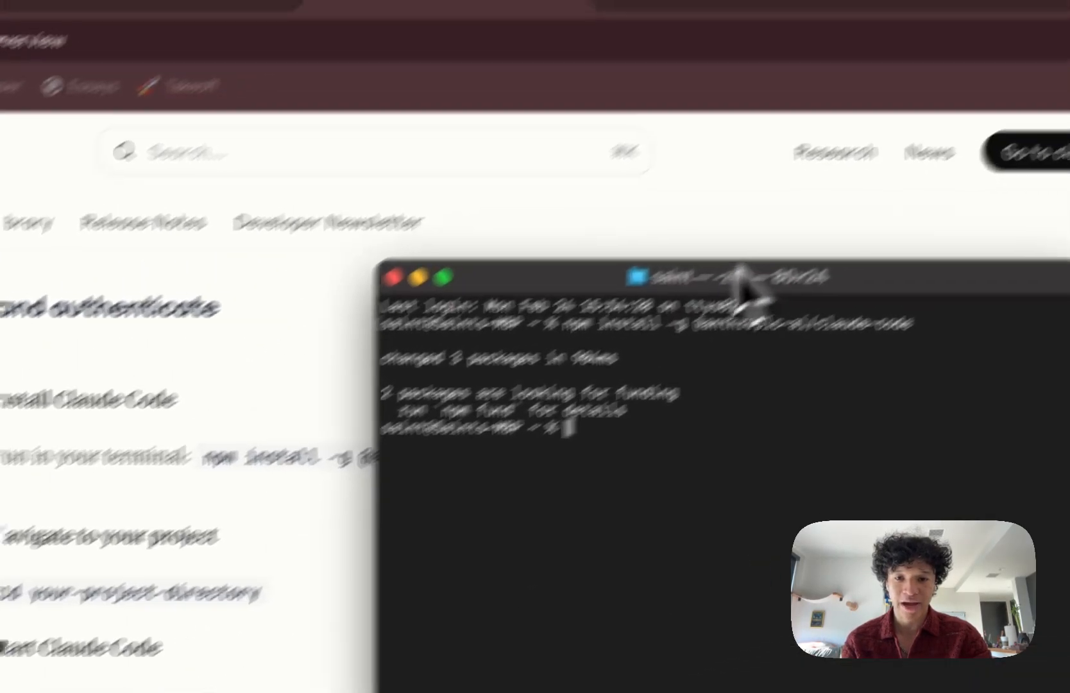
text(cd dev)
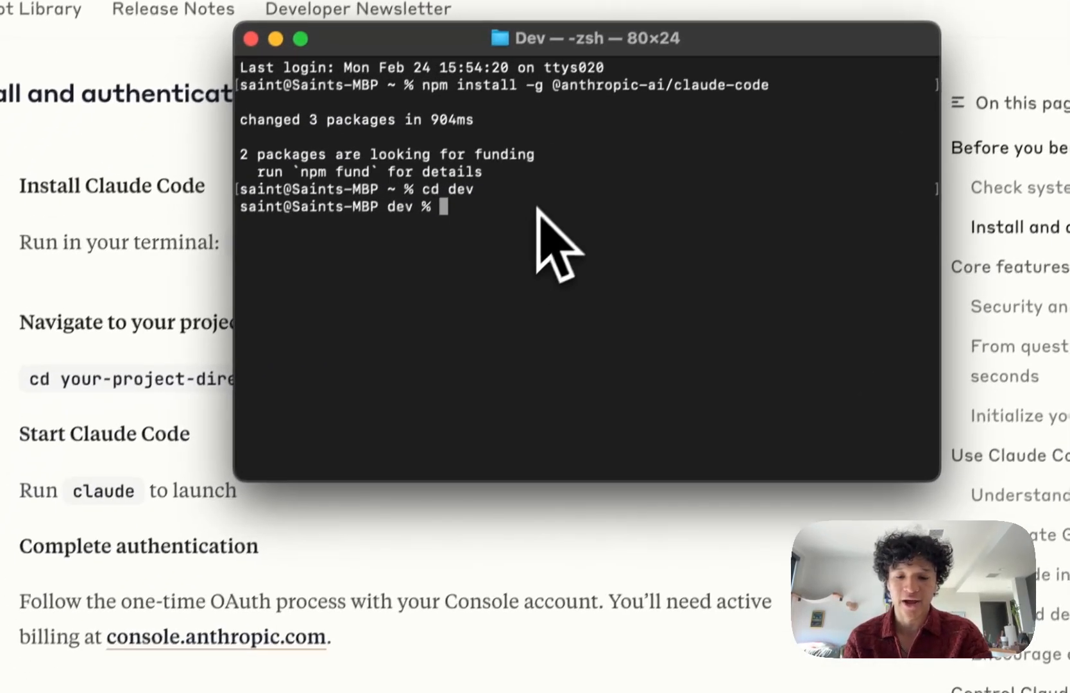
text(cd ghost-scratch)
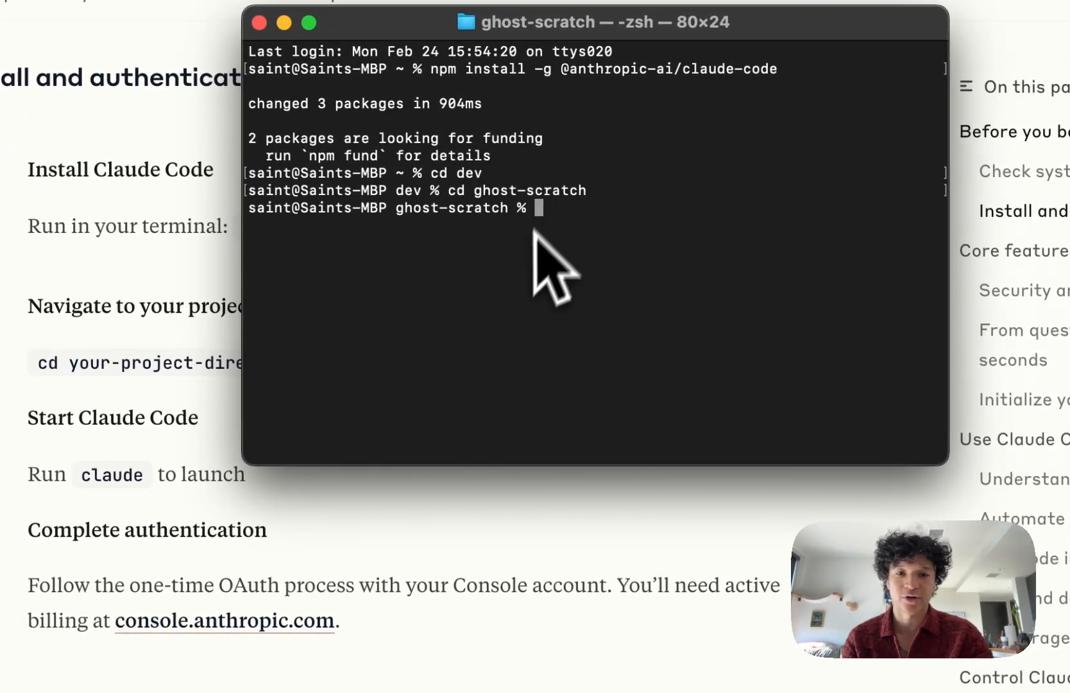
text(claude)
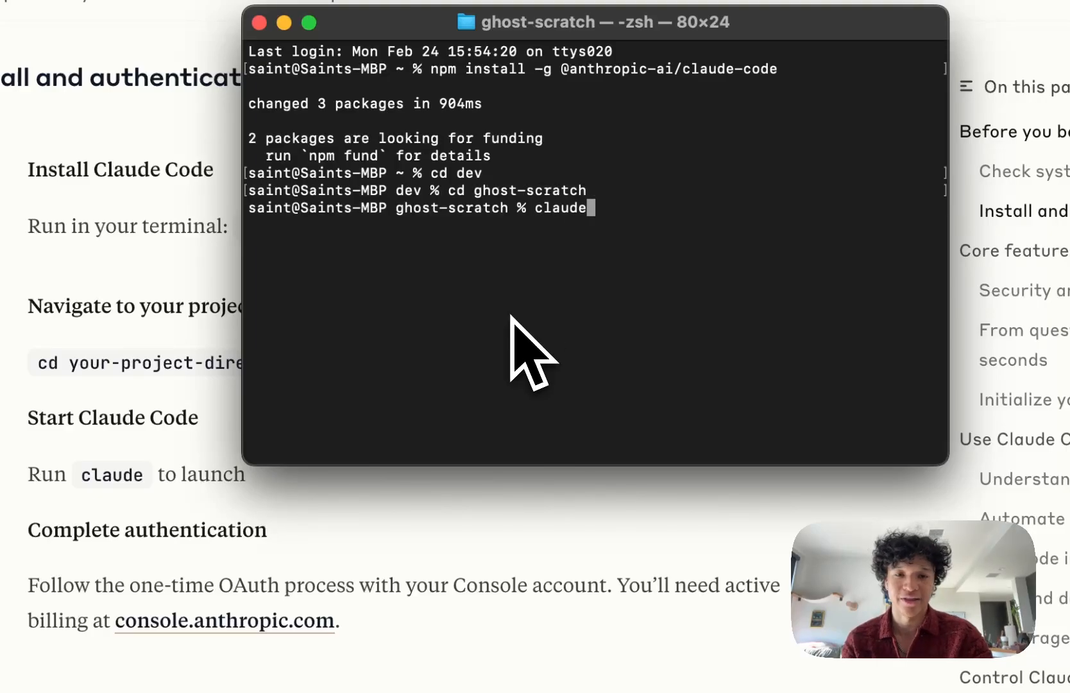
key(Enter)
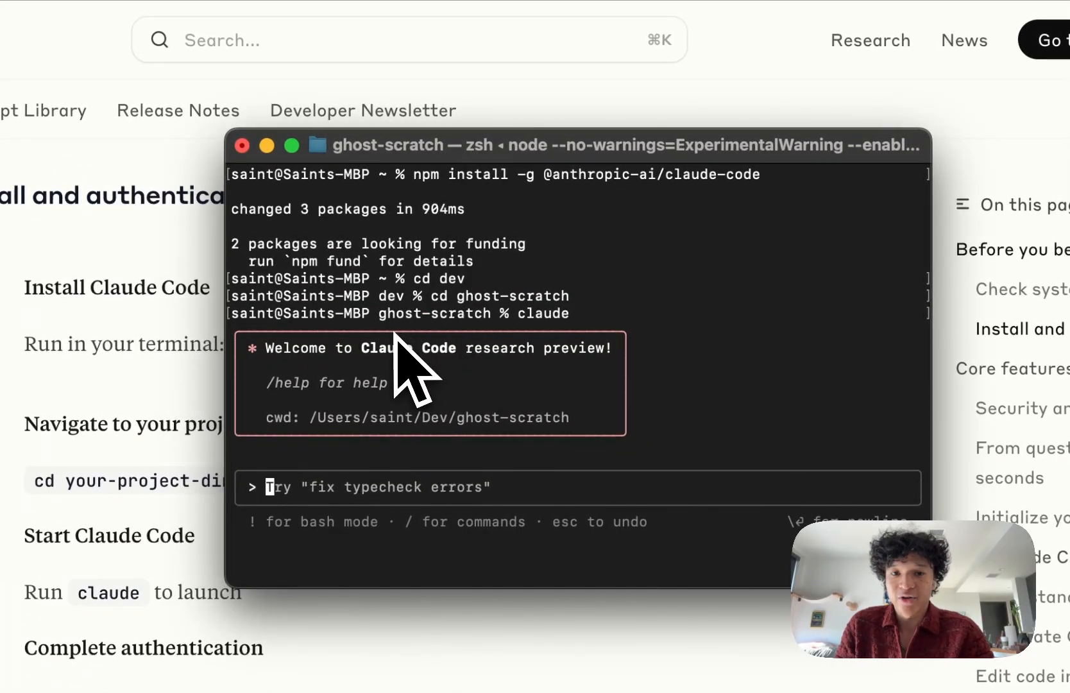
mouse_move(586, 443)
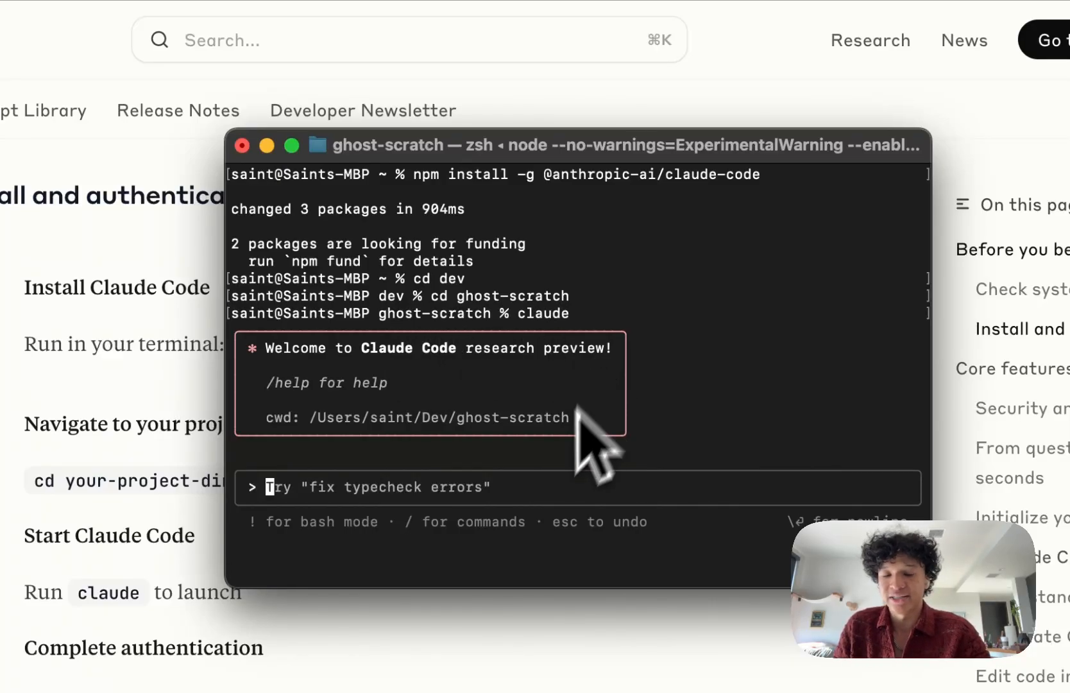
mouse_move(614, 161)
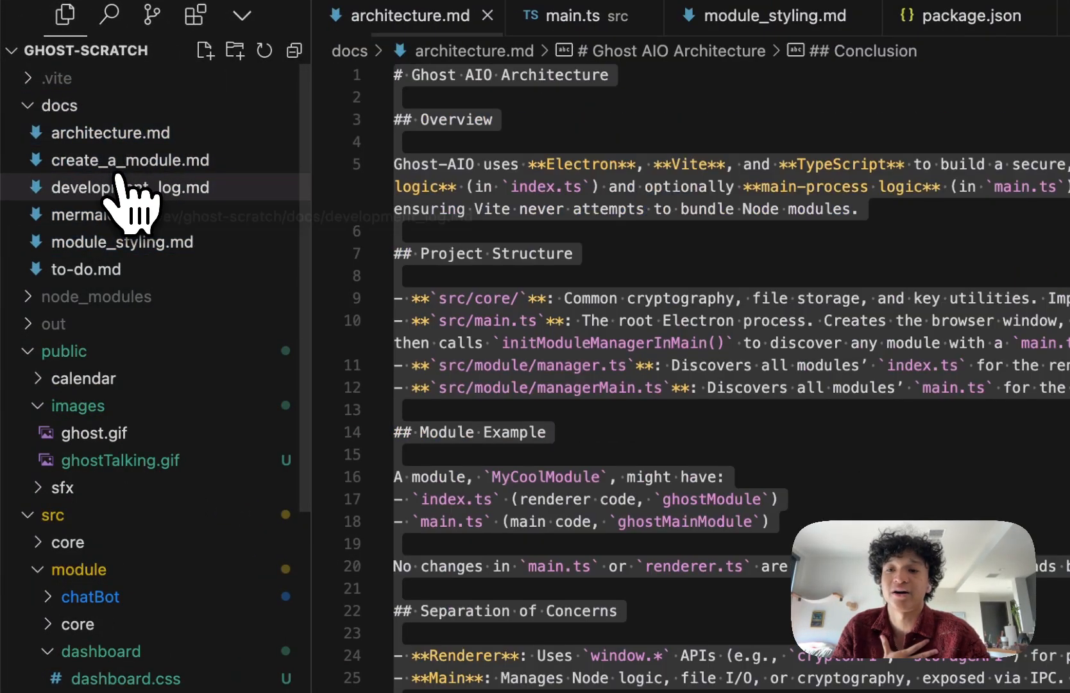
Step: Open development_log.md from the docs folder in the Cursor explorer
click(86, 576)
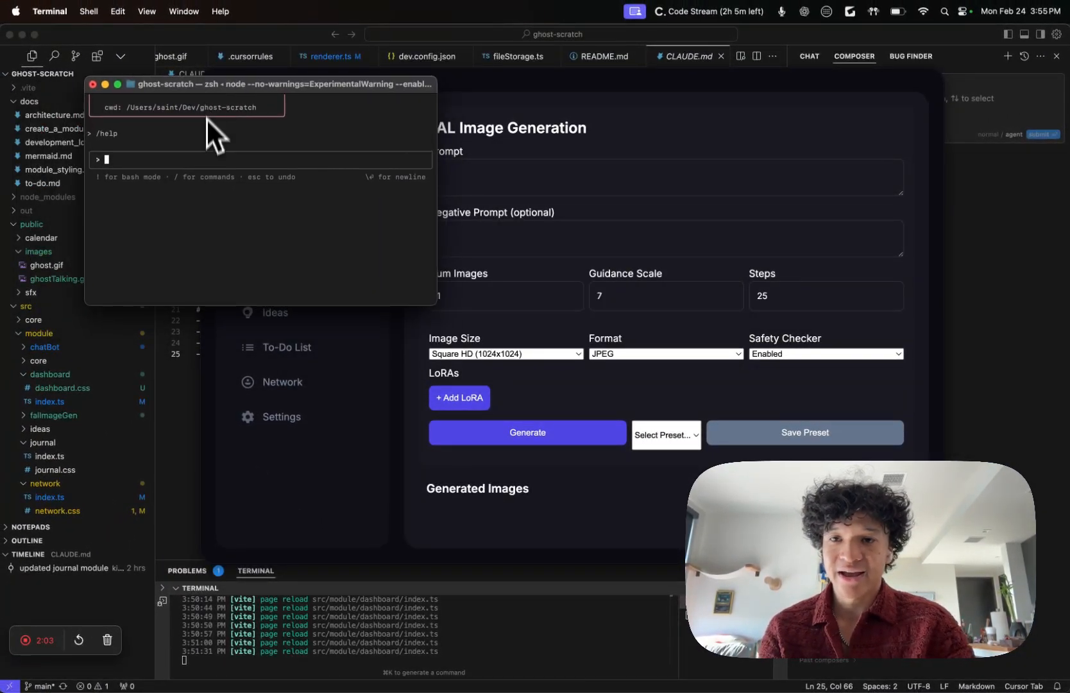
Step: Write the FAL image gen redesign request: drop negative prompt, prompt box under image, settings as dropdown
text(Can you please heavily improve my FAL image generation module. I want it to look a)
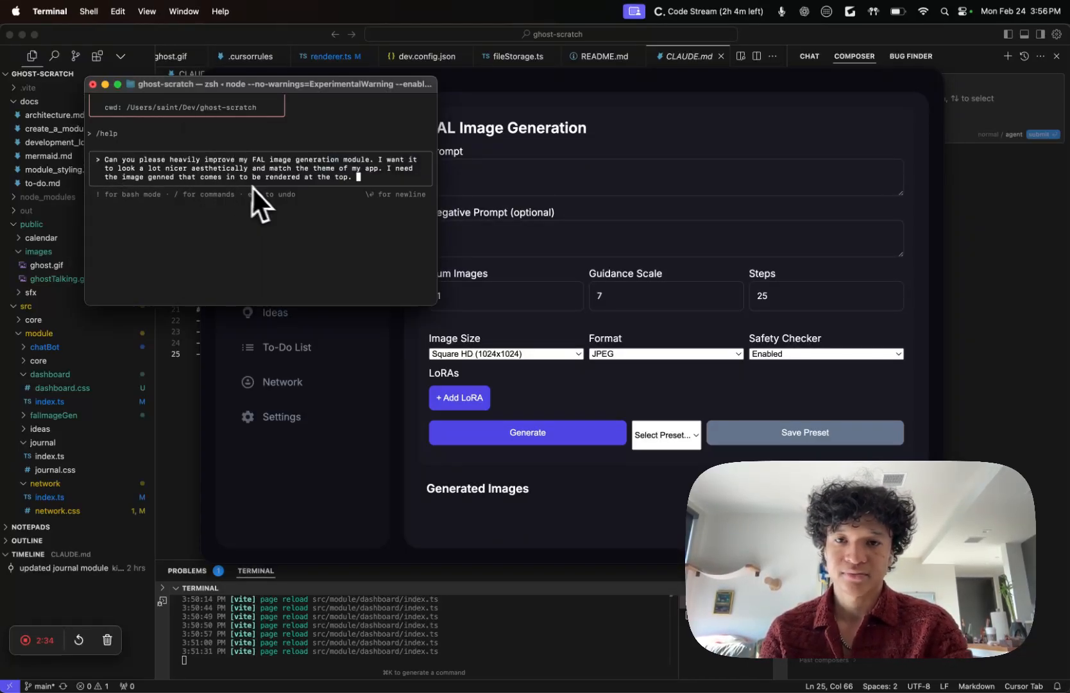
text(get rid of negative prompt. put the promp)
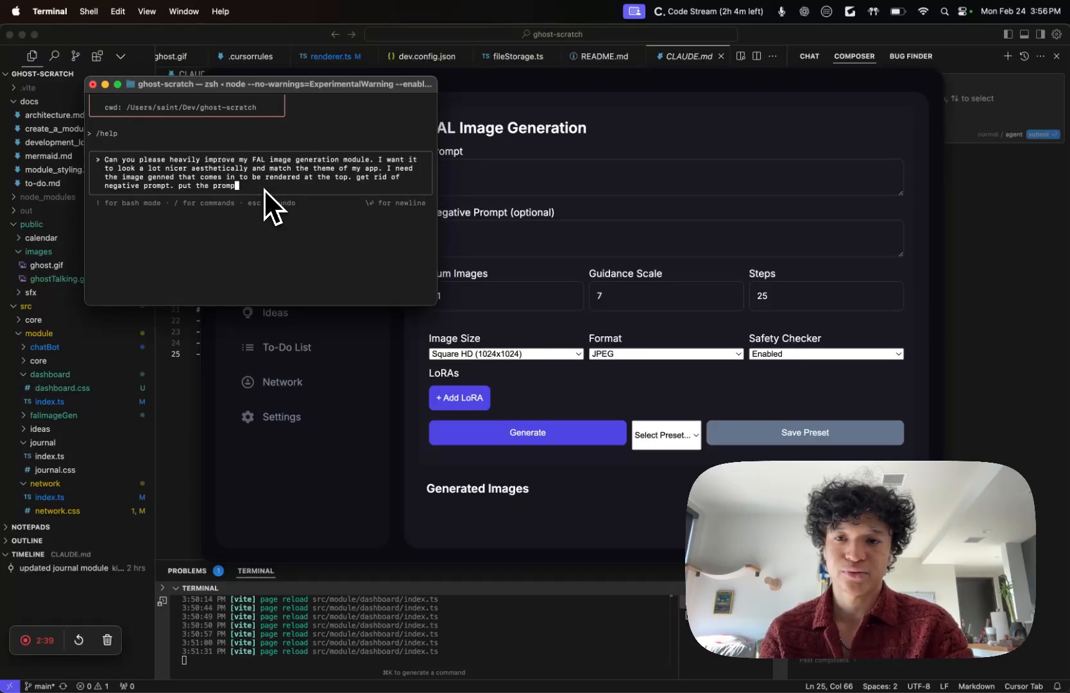
text(input box right below the genned image and a)
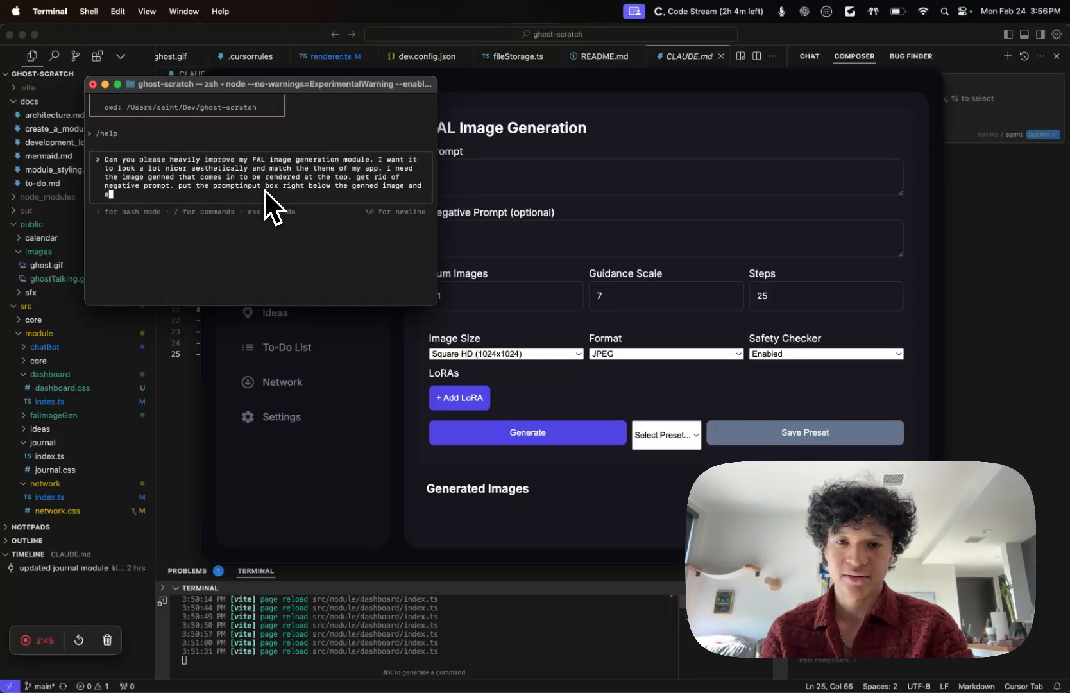
text(dd all the settings as a drop down below it.)
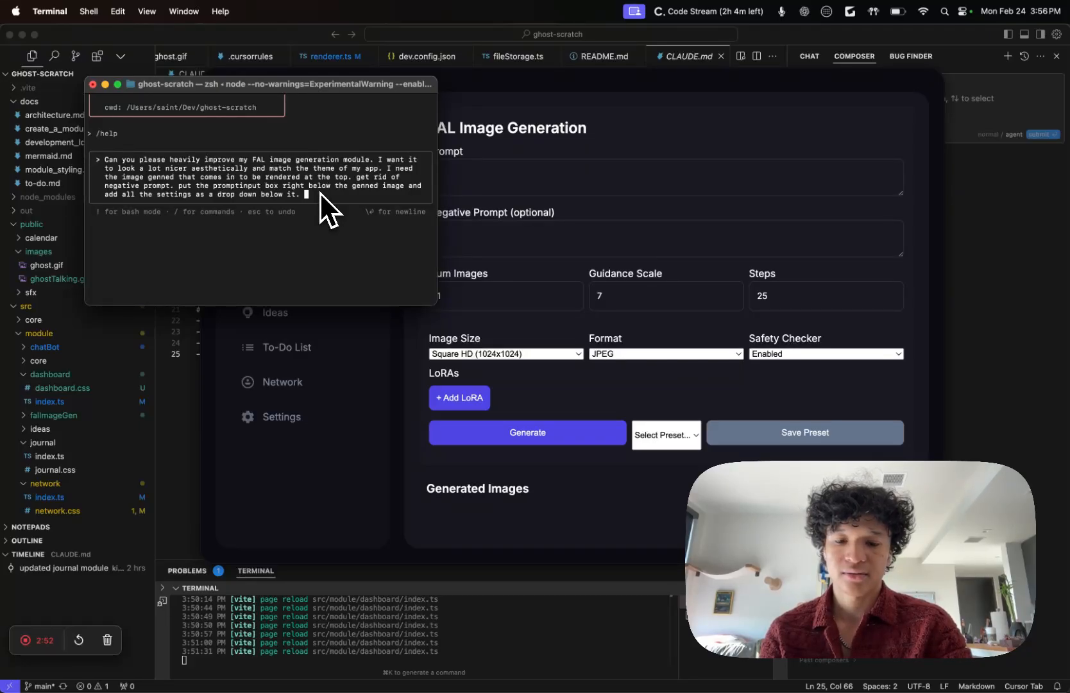
text(make this module lo)
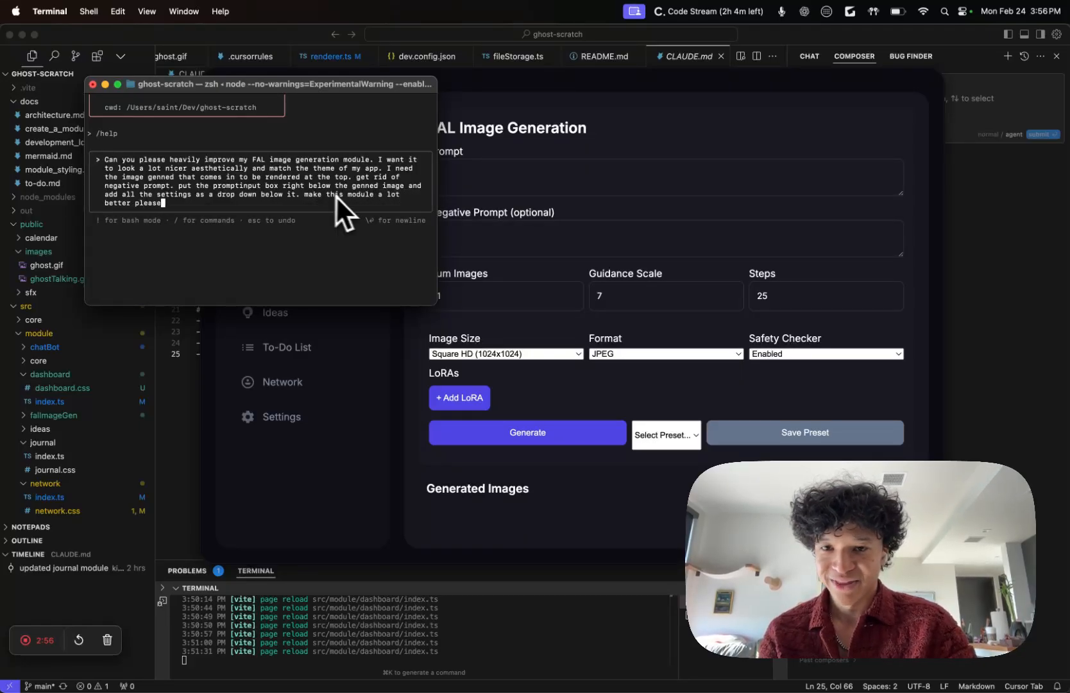
mouse_move(238, 151)
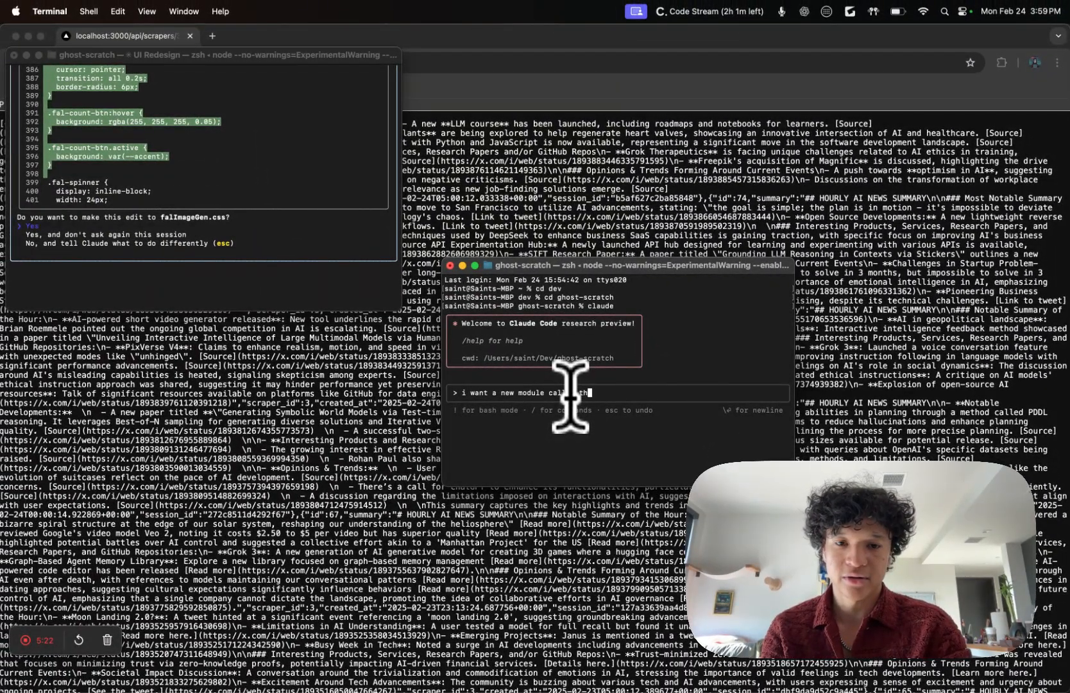
Step: Write the request for a 'news module' fed by the local scraper API
text(the 'news module')
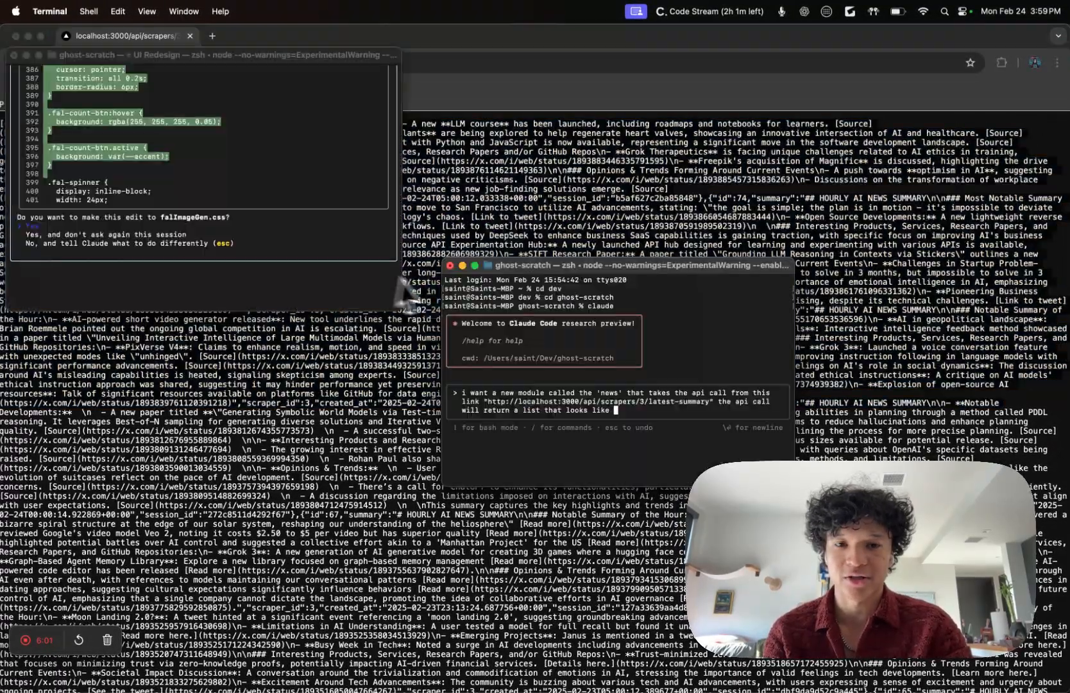
mouse_move(621, 415)
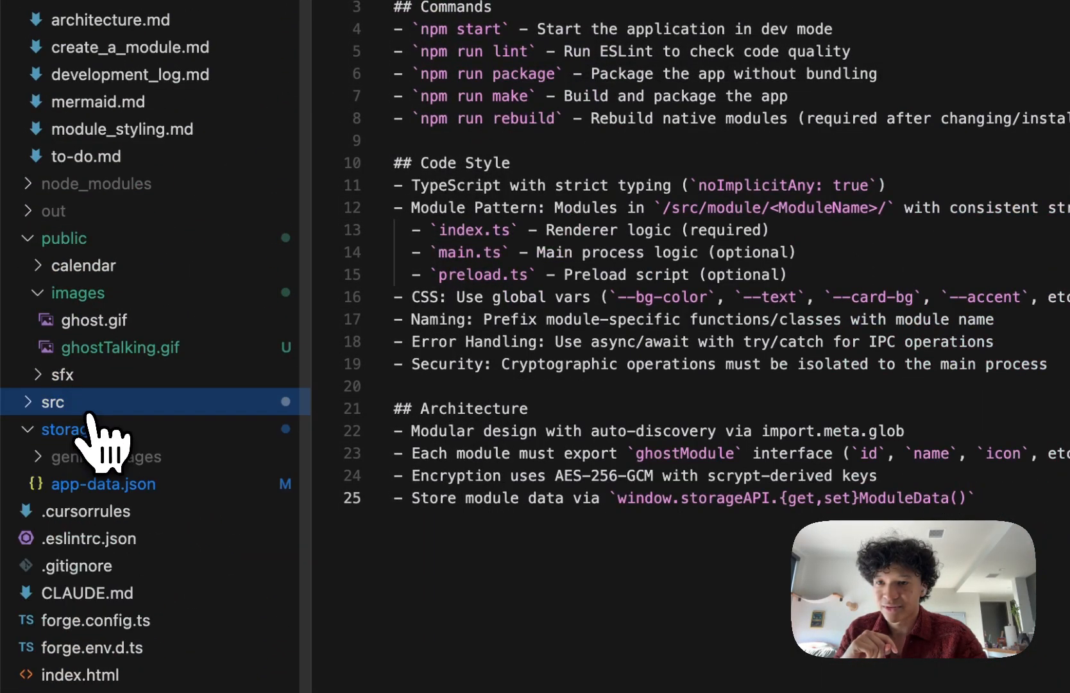
Step: Create a new file in docs for the sample news API response, then return to Terminal
right_click(59, 200)
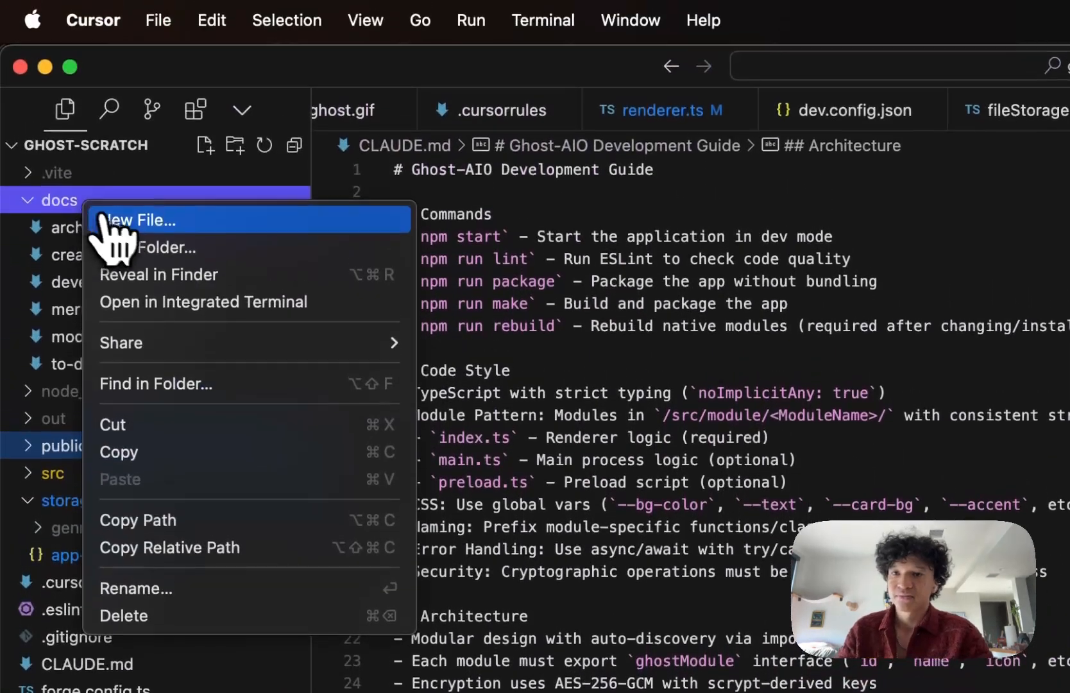
click(140, 221)
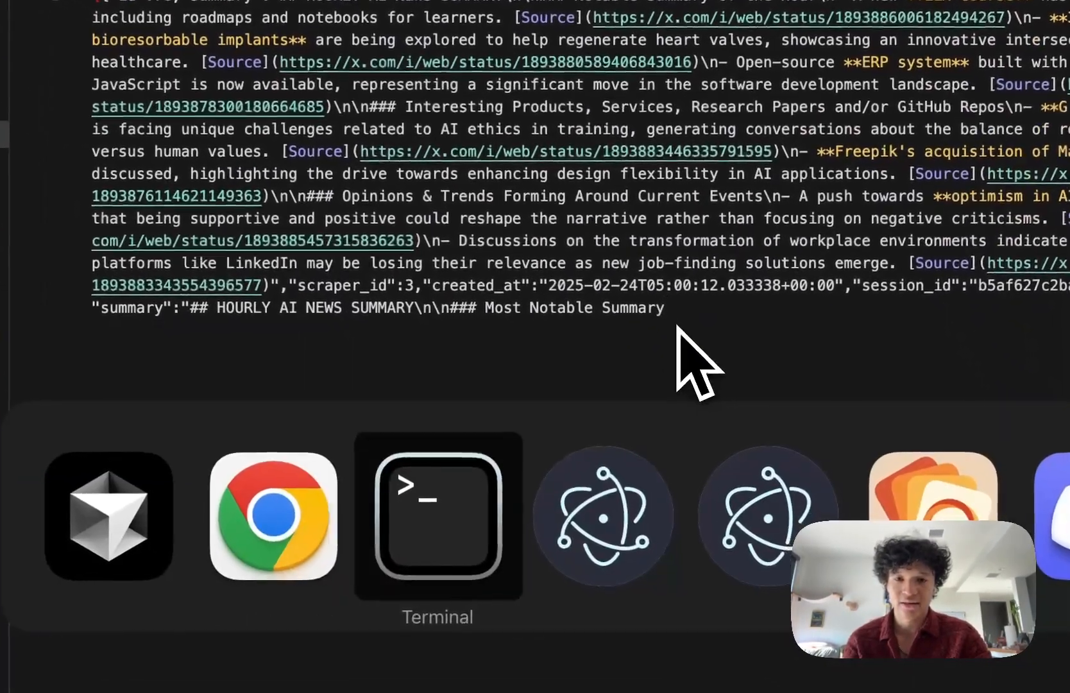
click(437, 518)
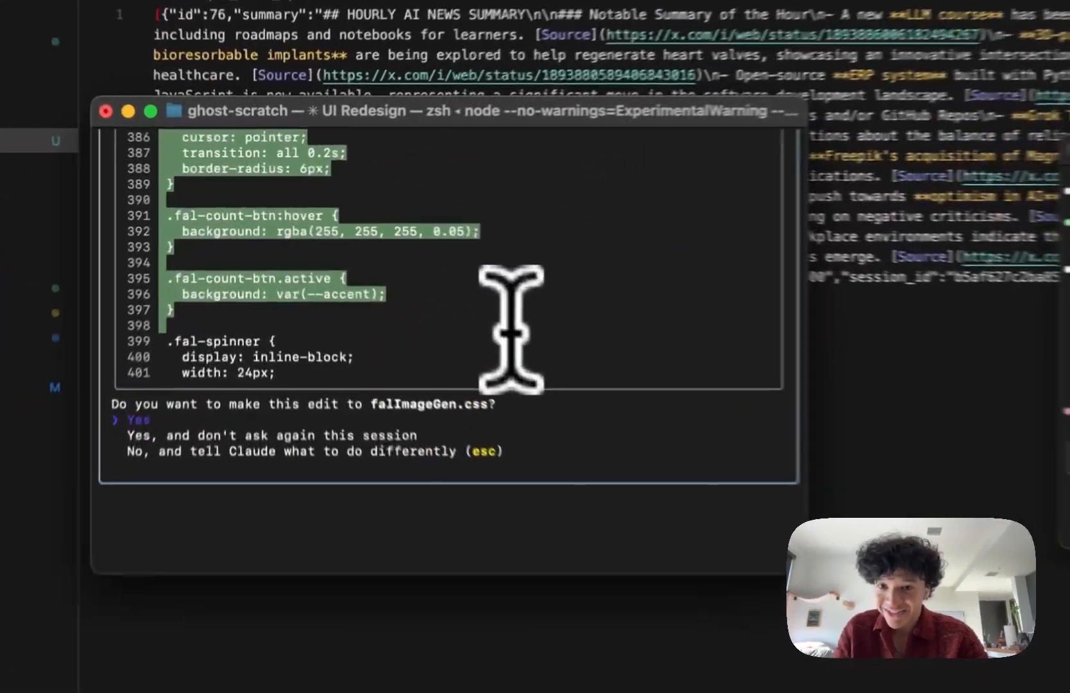
Step: Choose Yes to approve Claude's falImageGen.css edit
key(down)
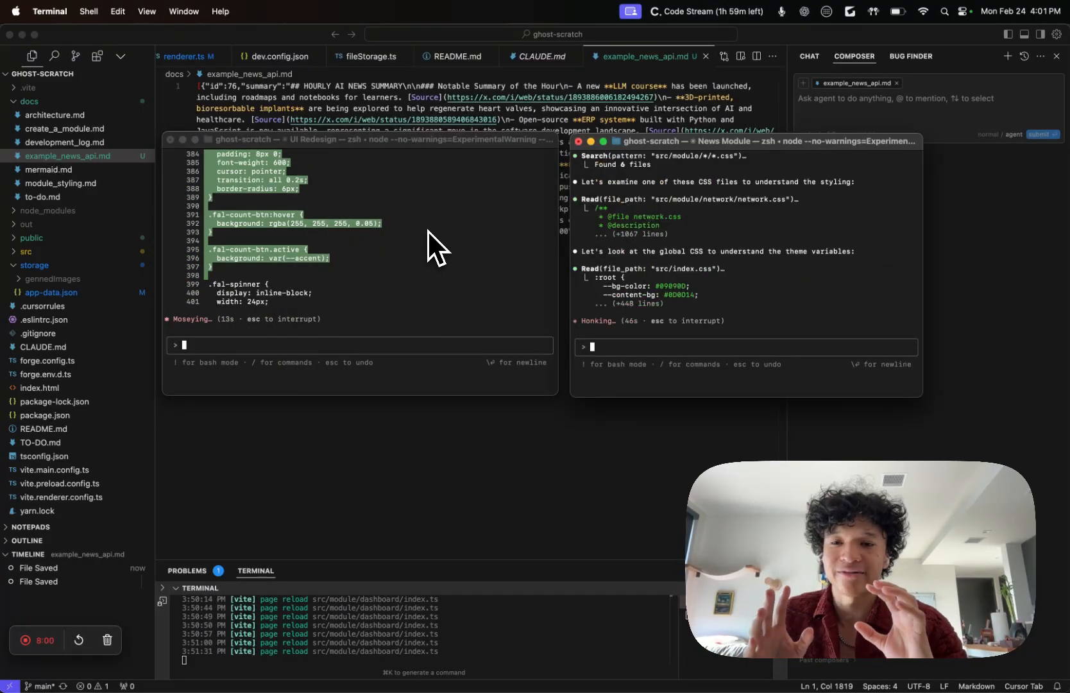
mouse_move(454, 259)
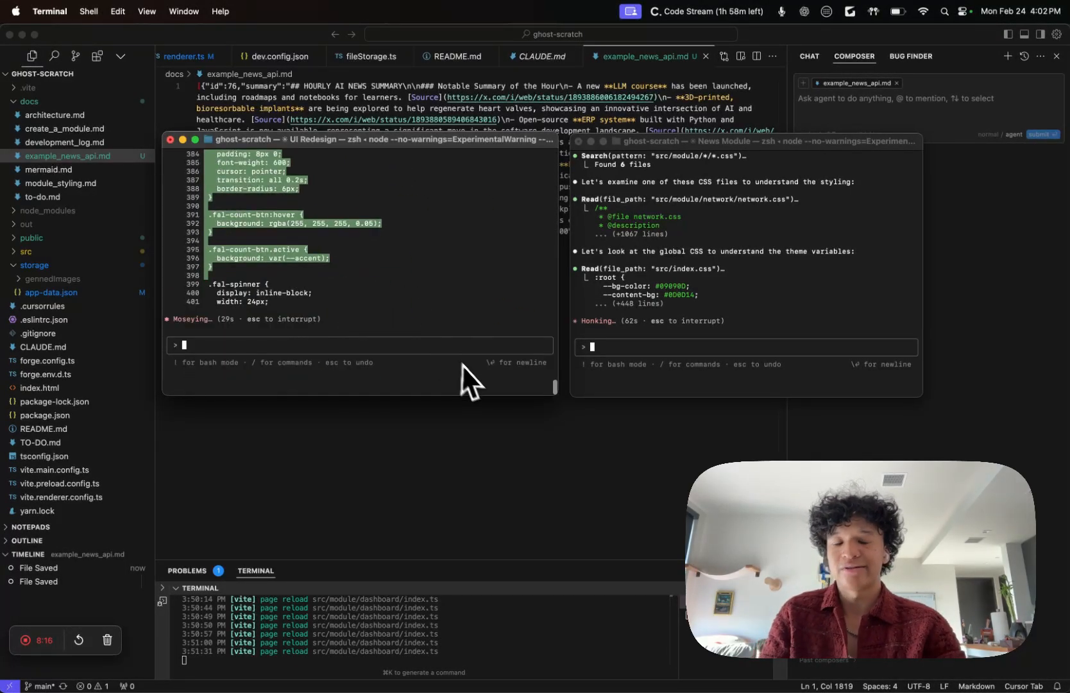
mouse_move(481, 389)
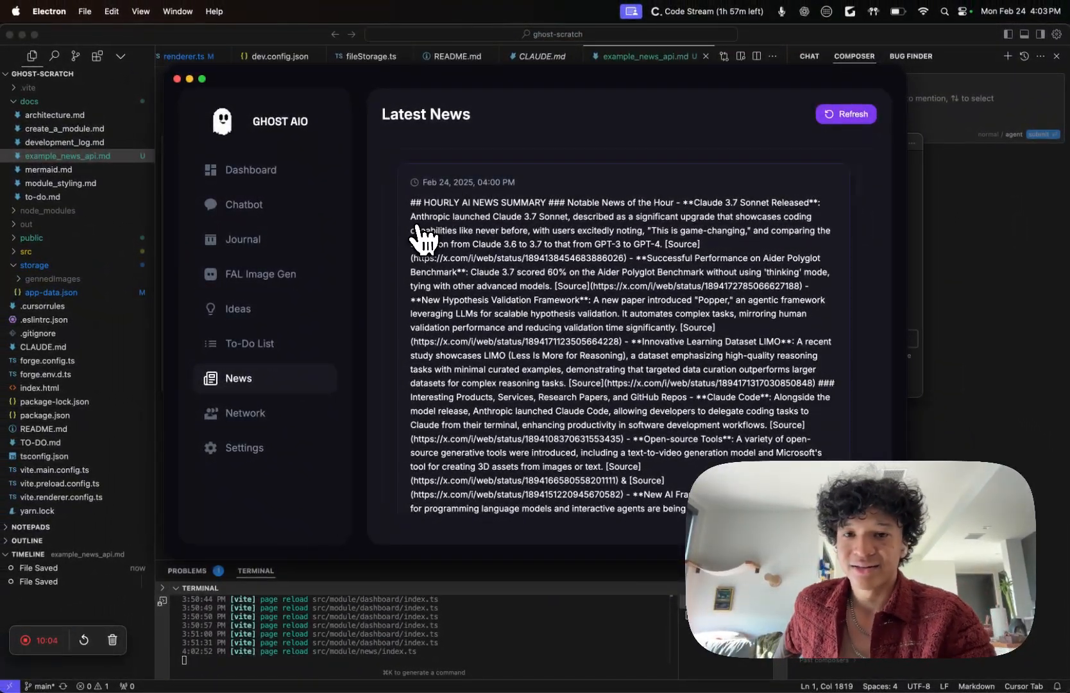
Step: Select News in the Ghost AIO sidebar to view the Latest News feed
click(845, 114)
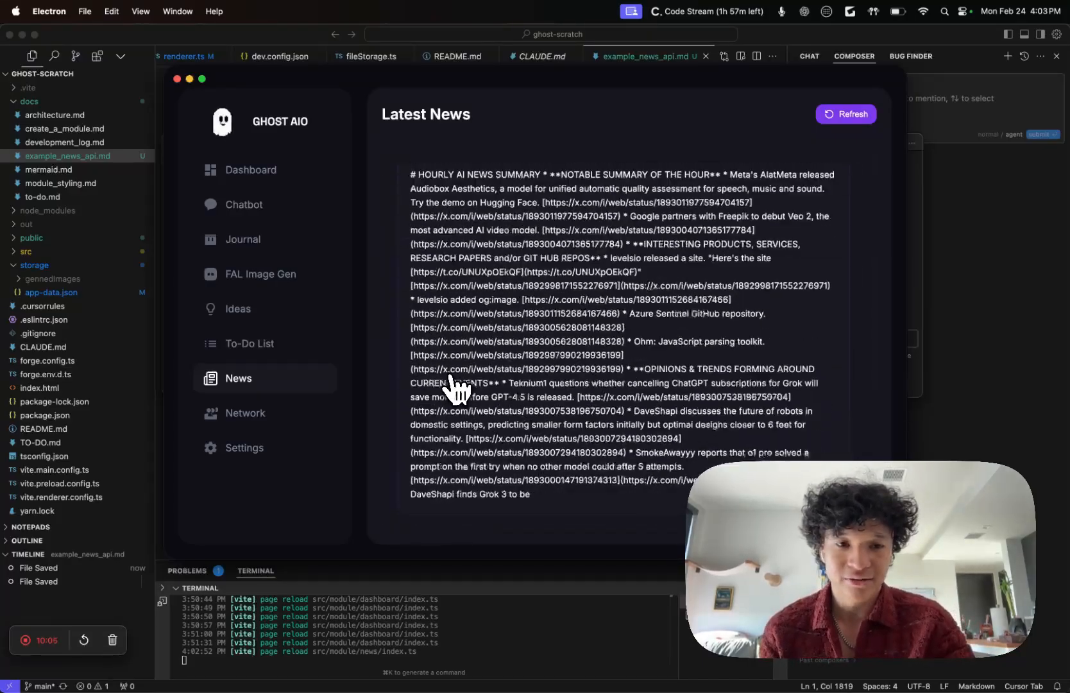
click(845, 114)
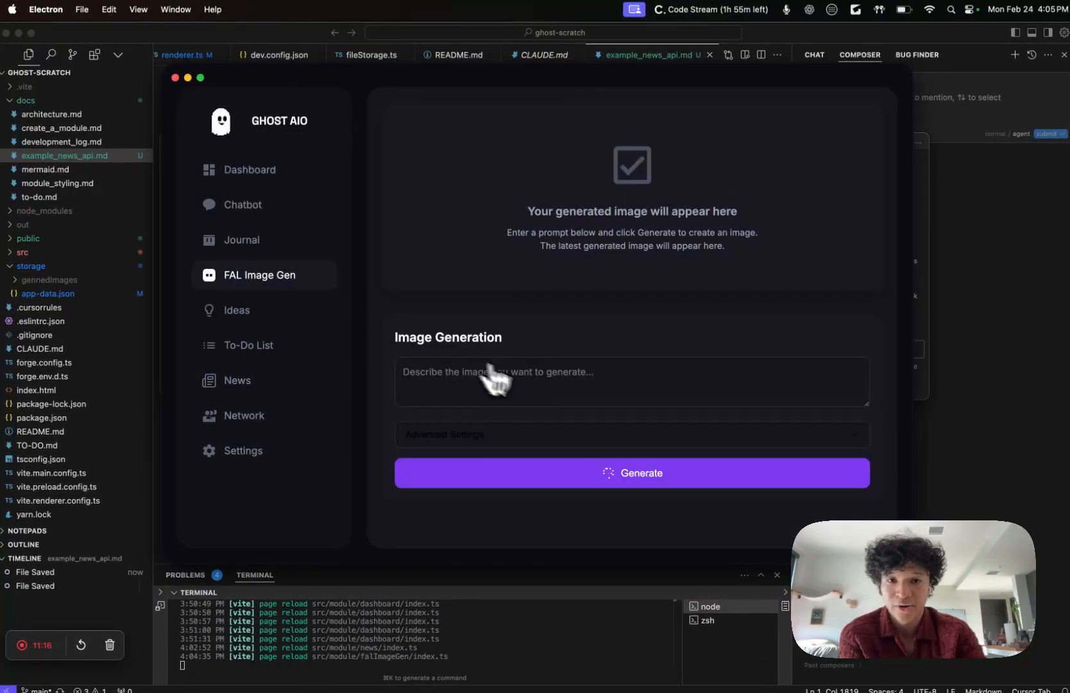
Step: Toggle the advanced settings dropdown and generate the 'rubber duck' image, noting how it looks
click(444, 435)
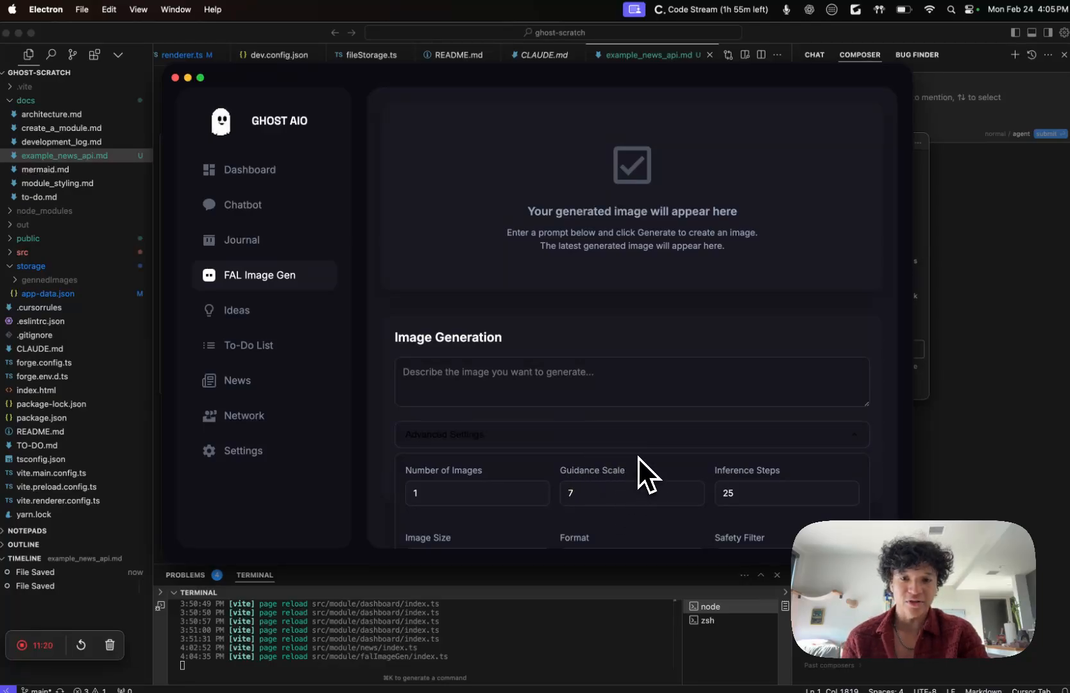
click(444, 435)
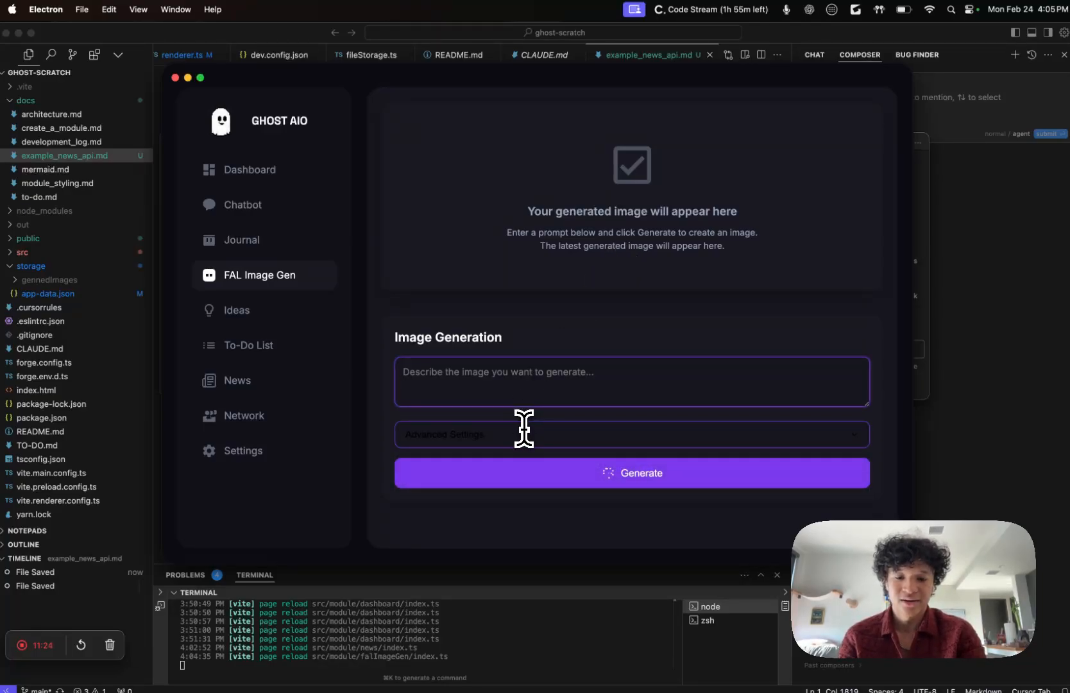
click(632, 473)
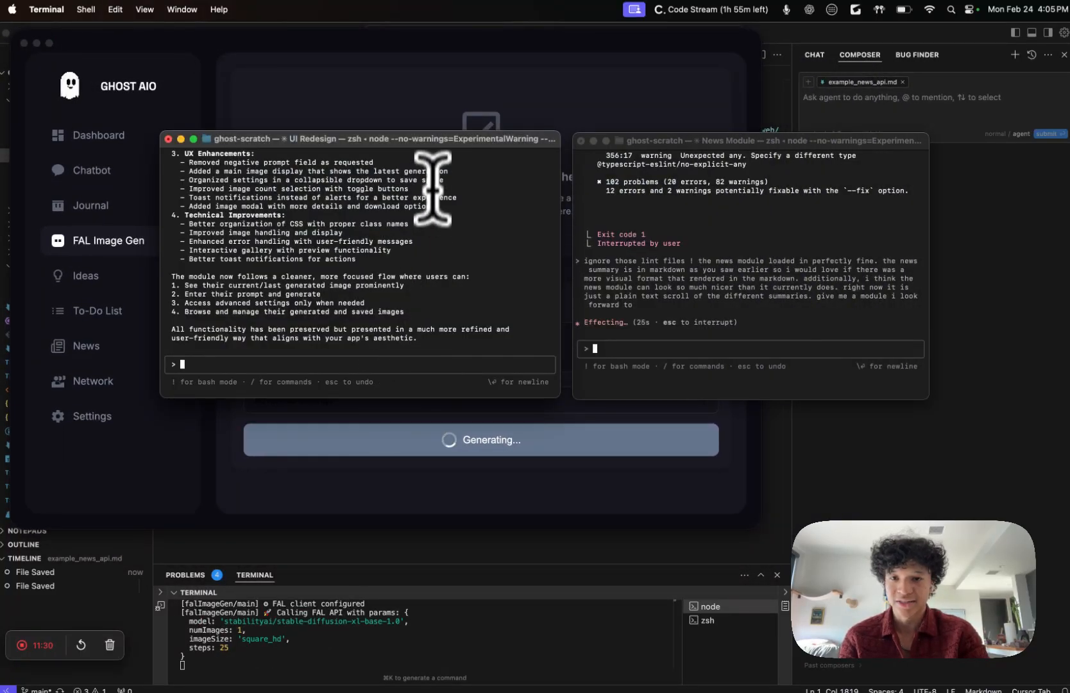
text(this look)
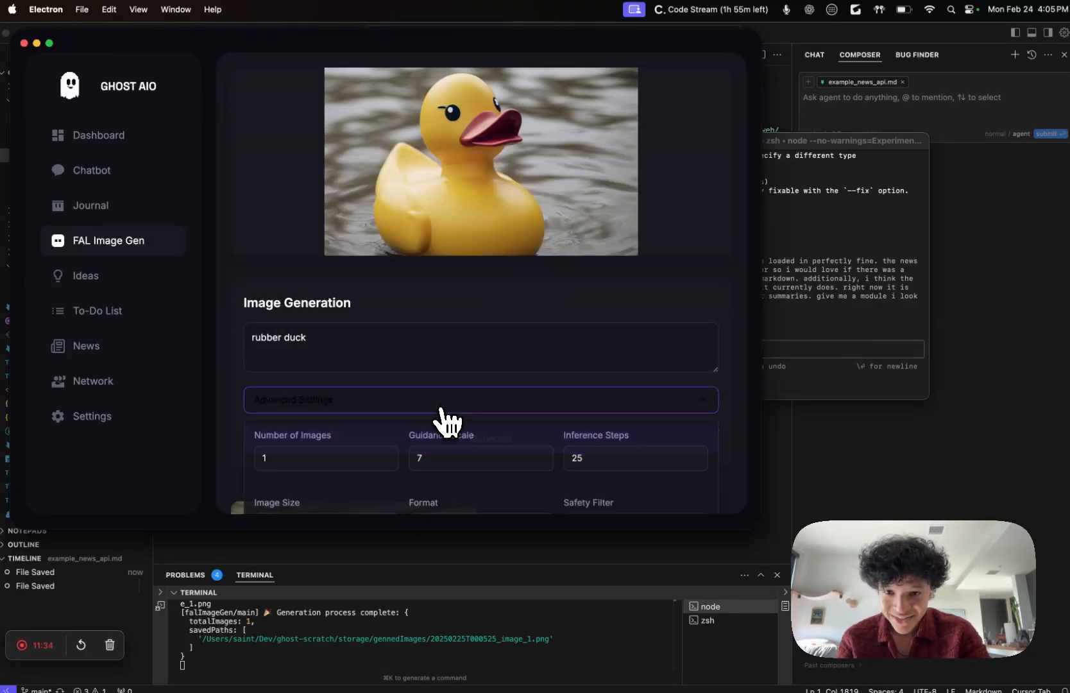
Step: View the generated duck image's details in the Image Details modal
click(472, 160)
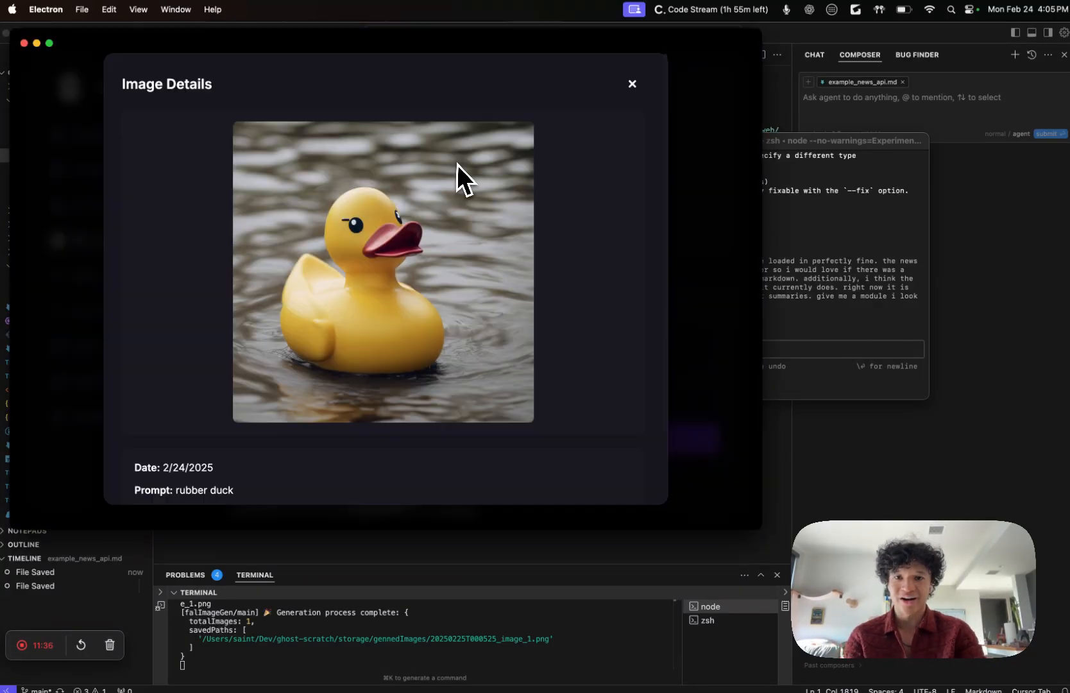
scroll(down, 3)
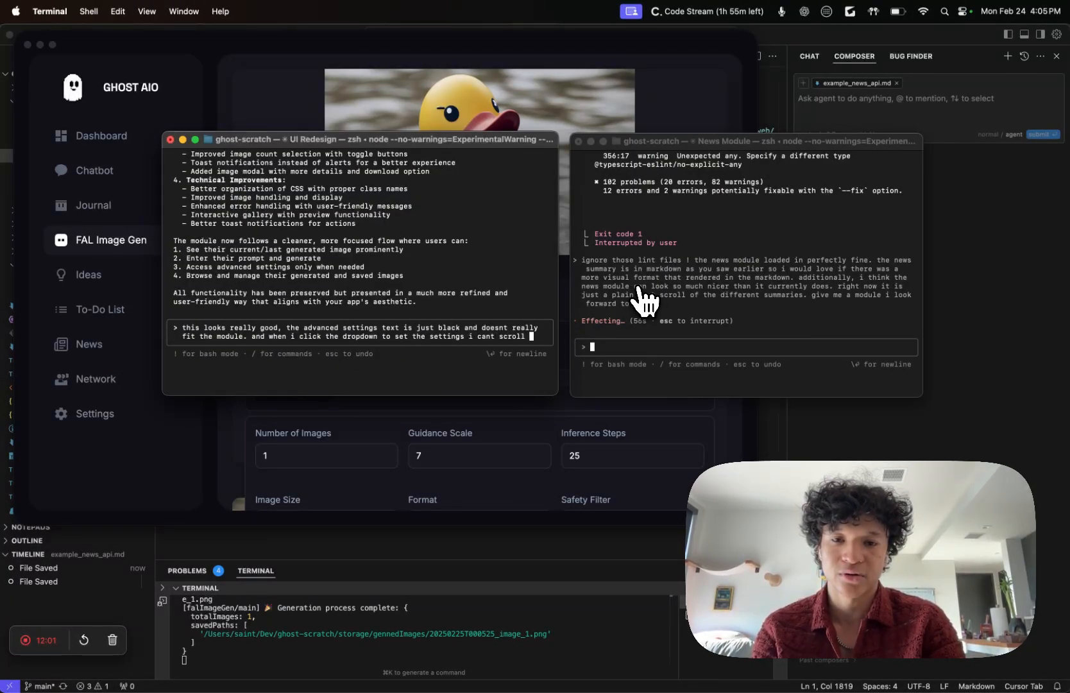
Step: Write feedback that the advanced settings dropdown renders out of frame without scrolling
text(so ti renders out of frame. pl)
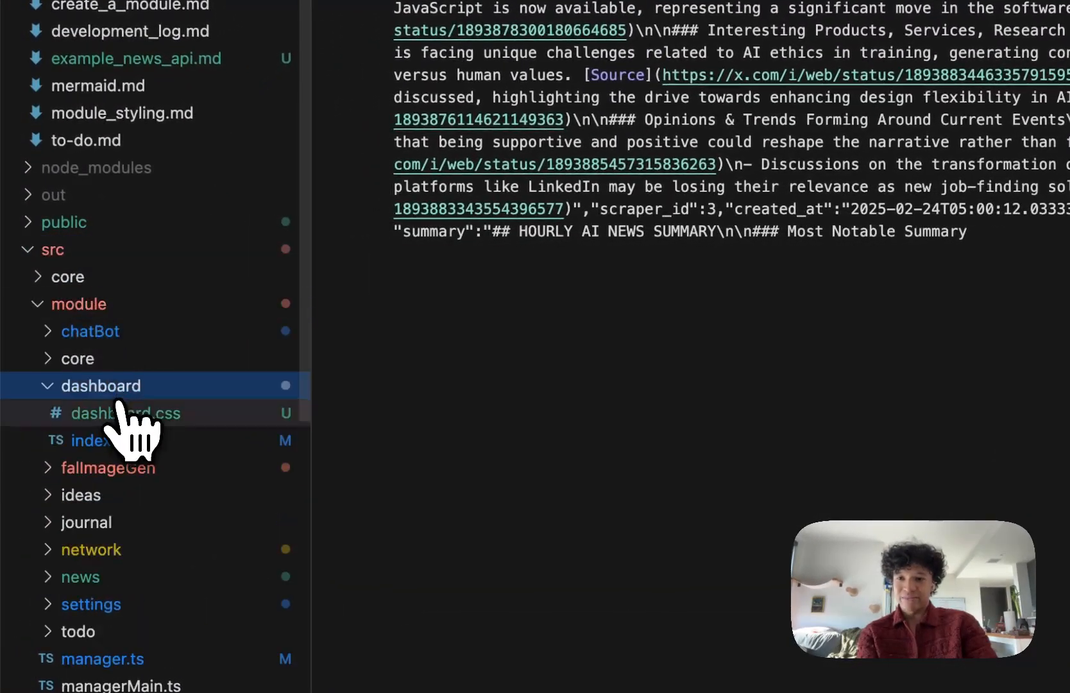
click(125, 413)
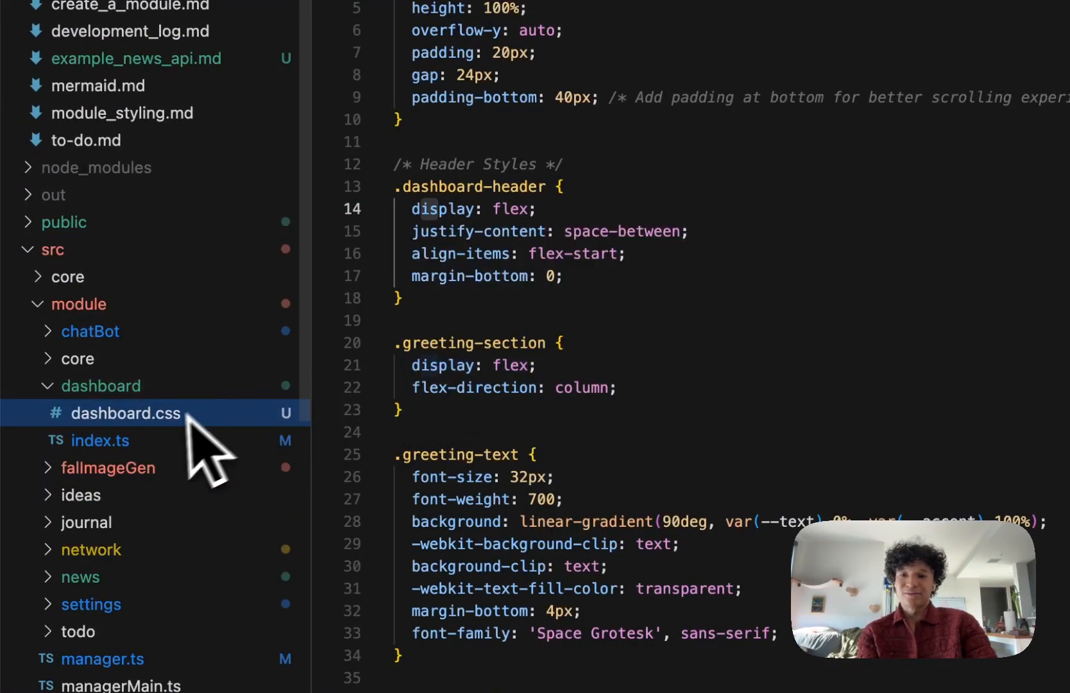
text(@dashboard @)
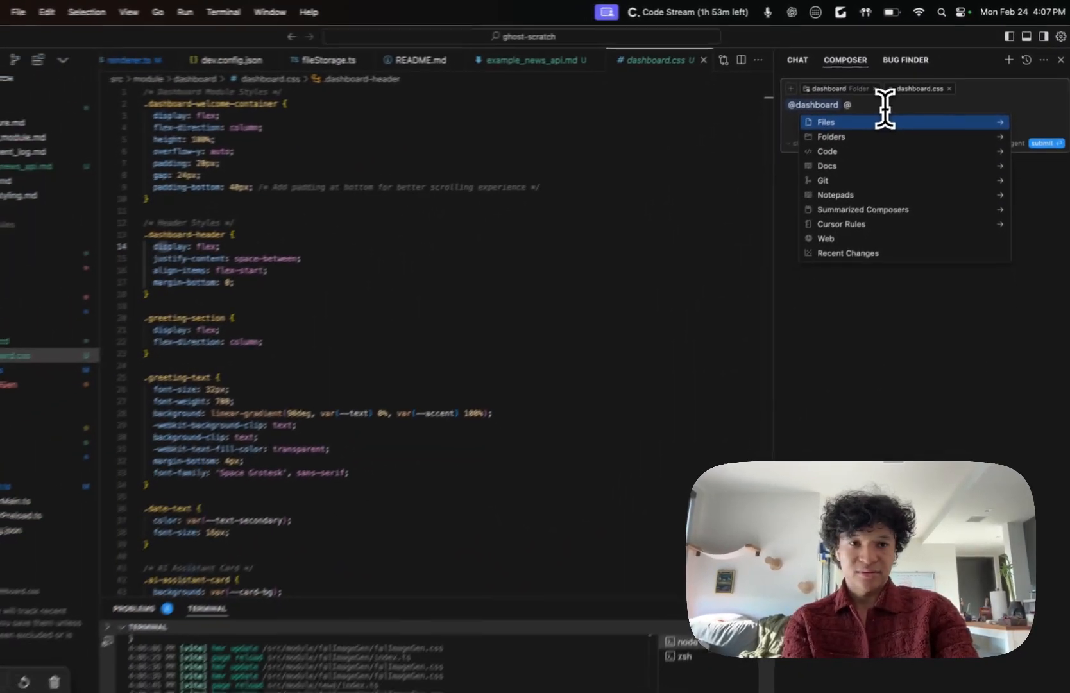
text(ea)
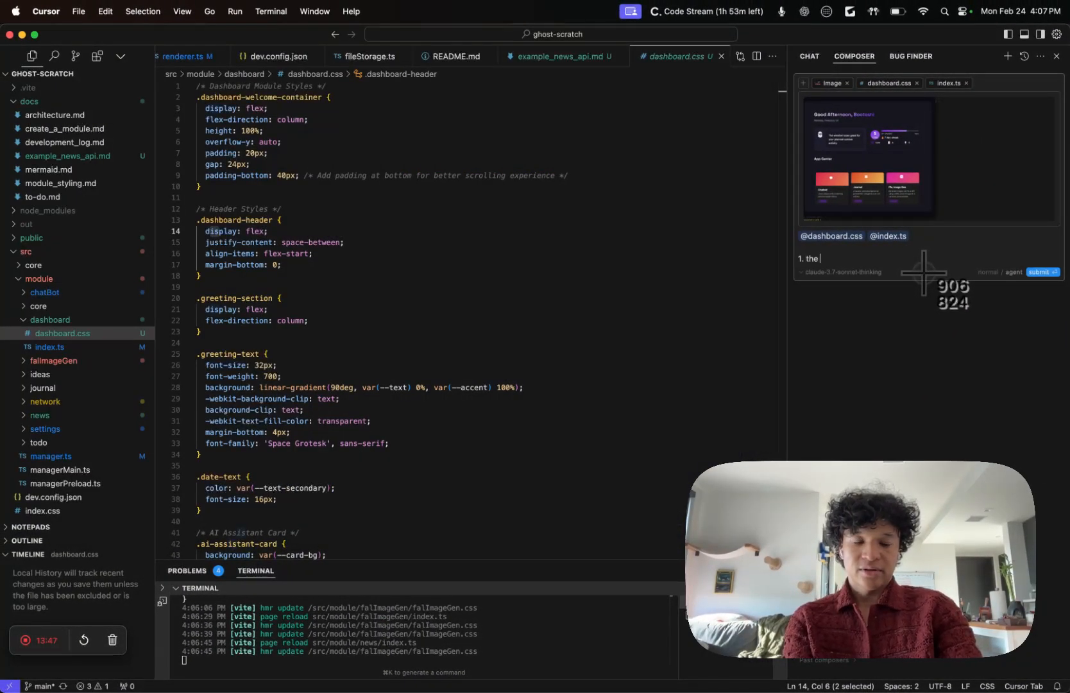
text(ai assistant chat bo)
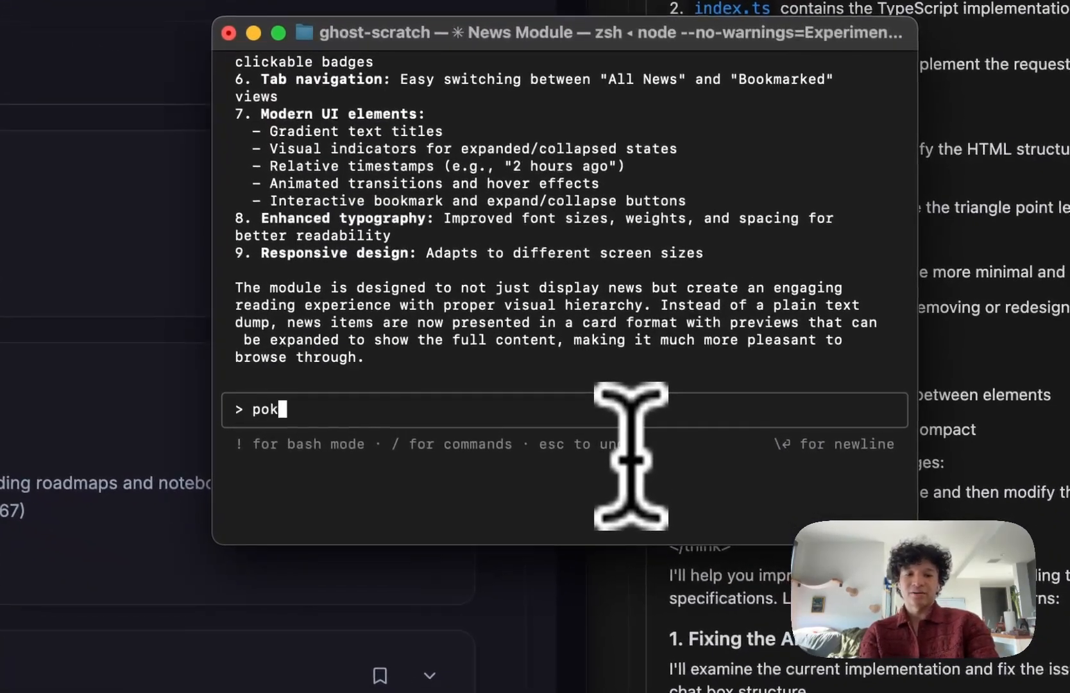
Step: Report that the news module looks good but markdown rendering isn't working on dropdown
text(ok this looks good,)
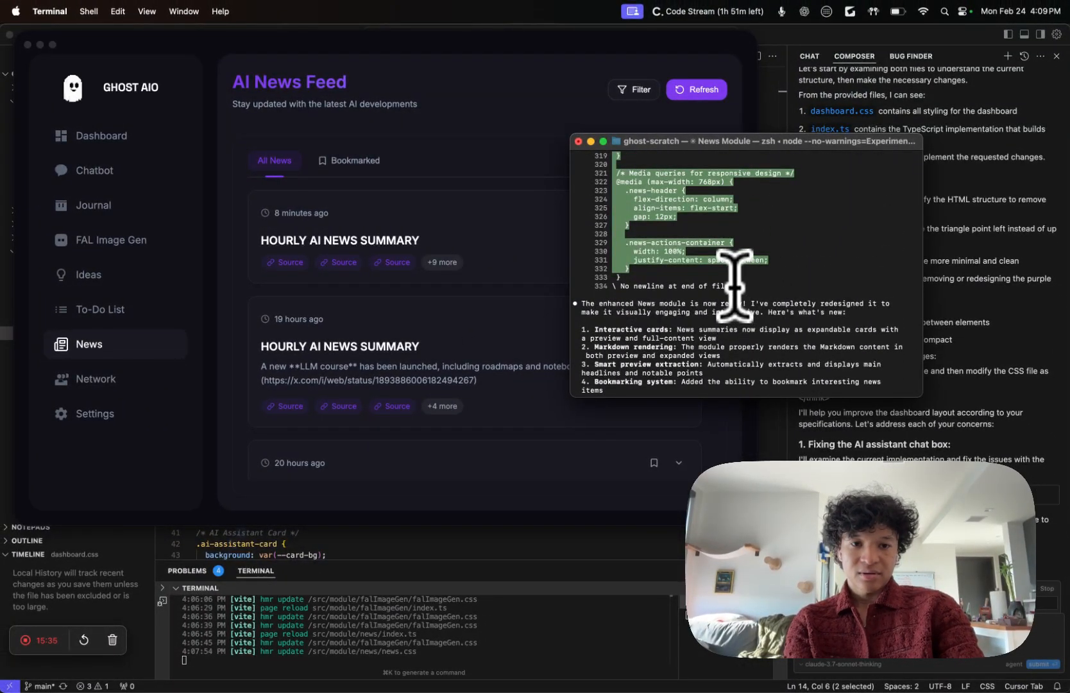
text(ok this looks good, markdown rendering)
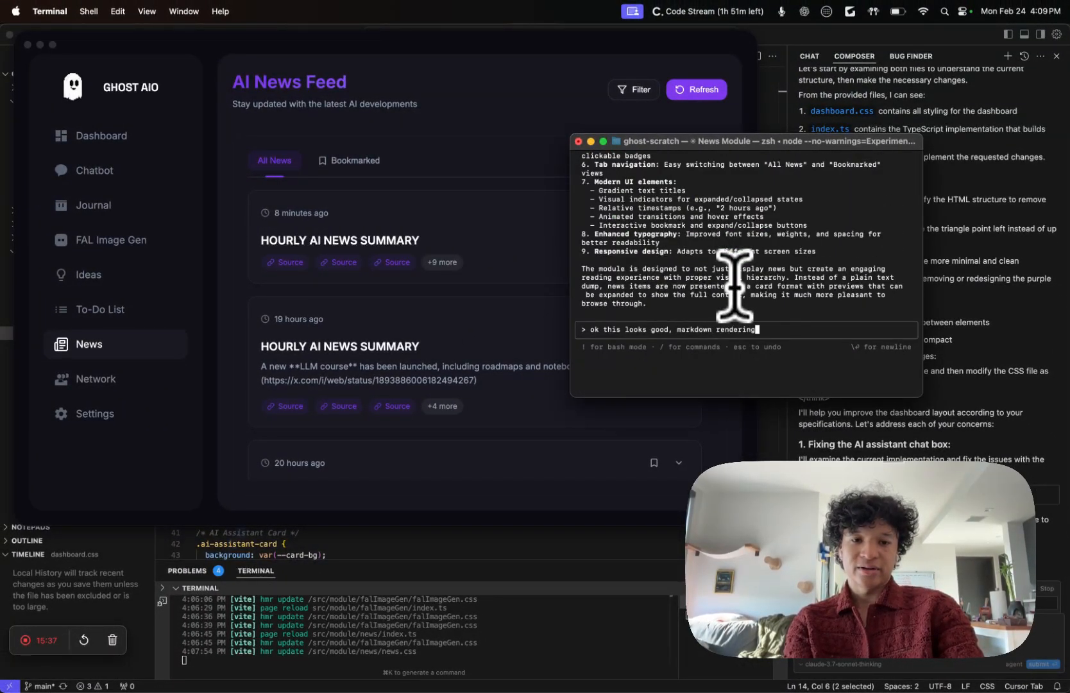
text(isn't working on dropdown)
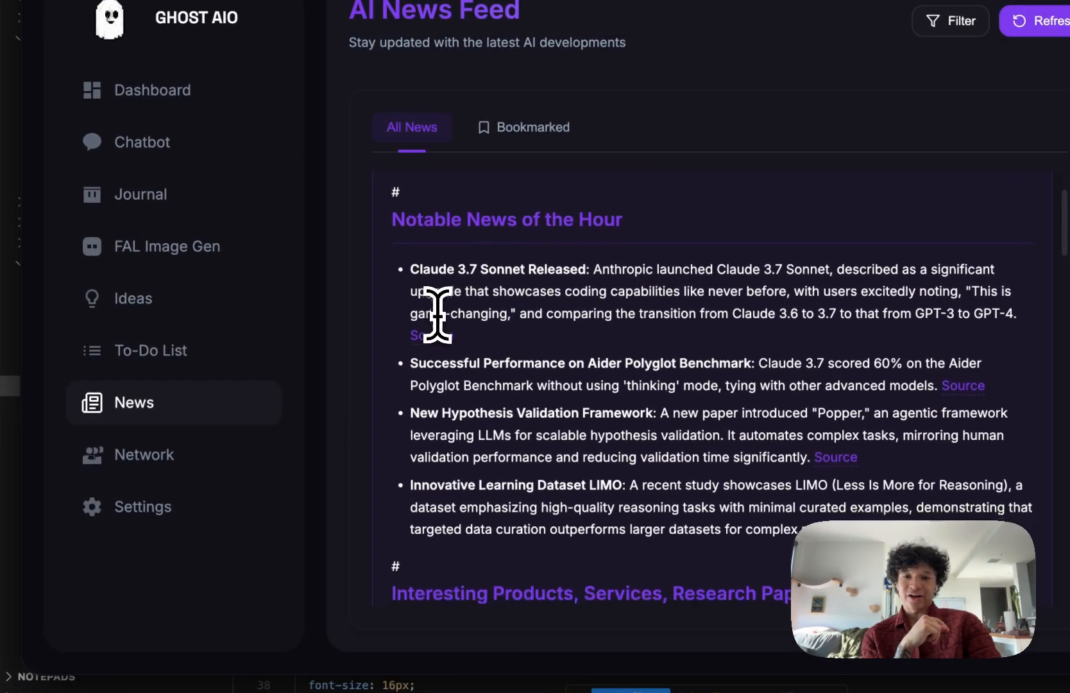
scroll(down, 3)
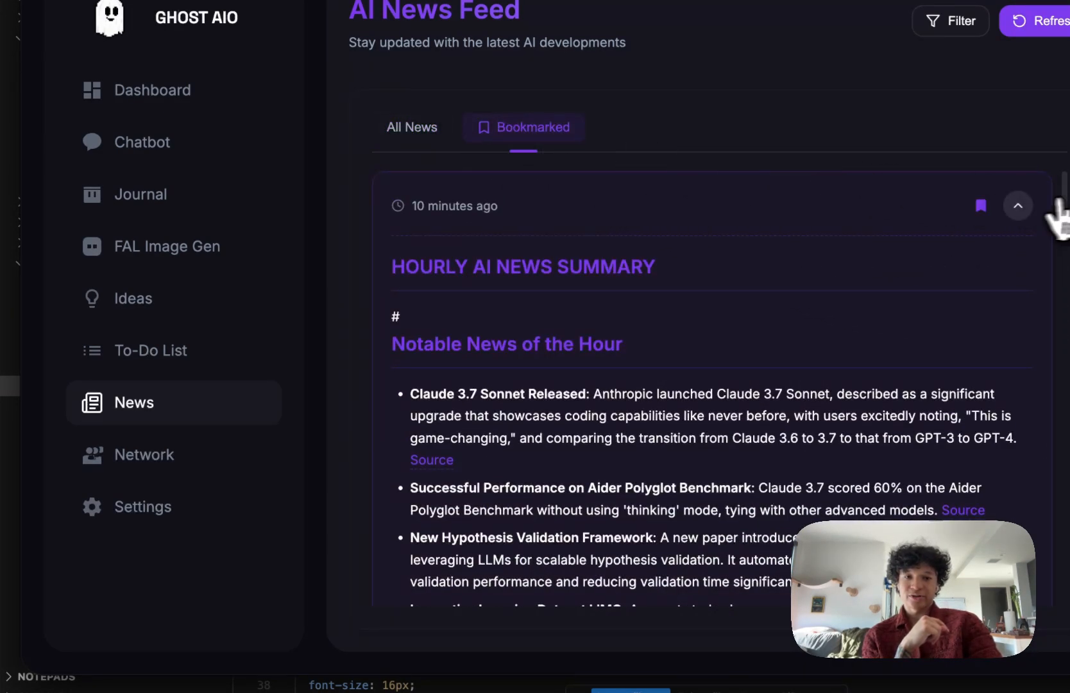
click(412, 127)
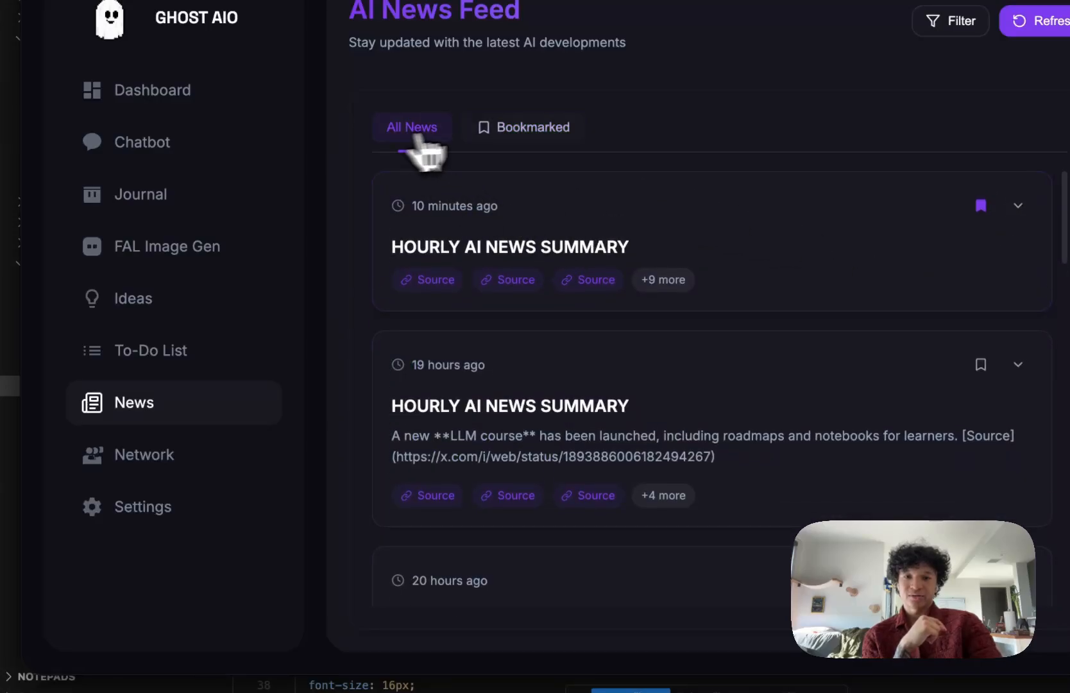
click(1019, 207)
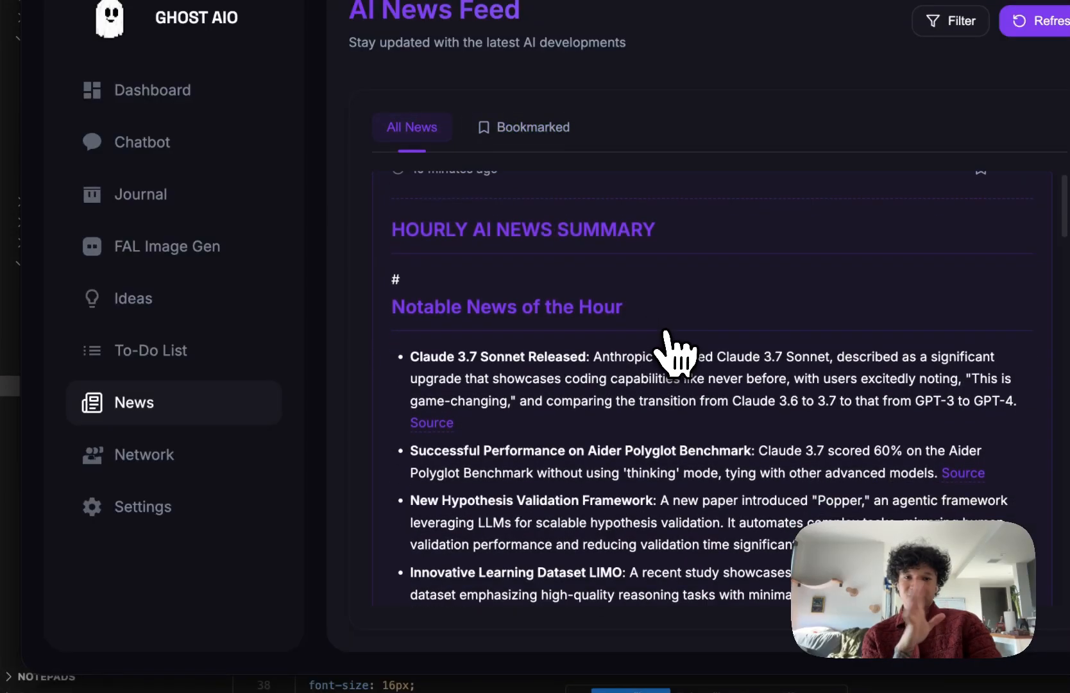
click(950, 20)
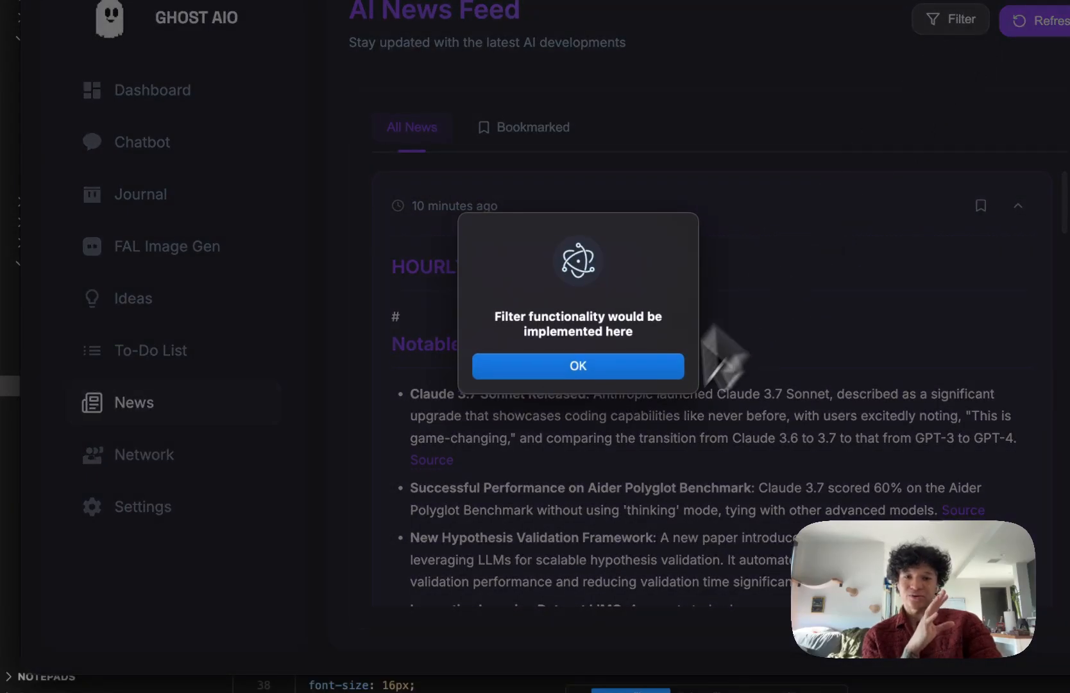
click(579, 365)
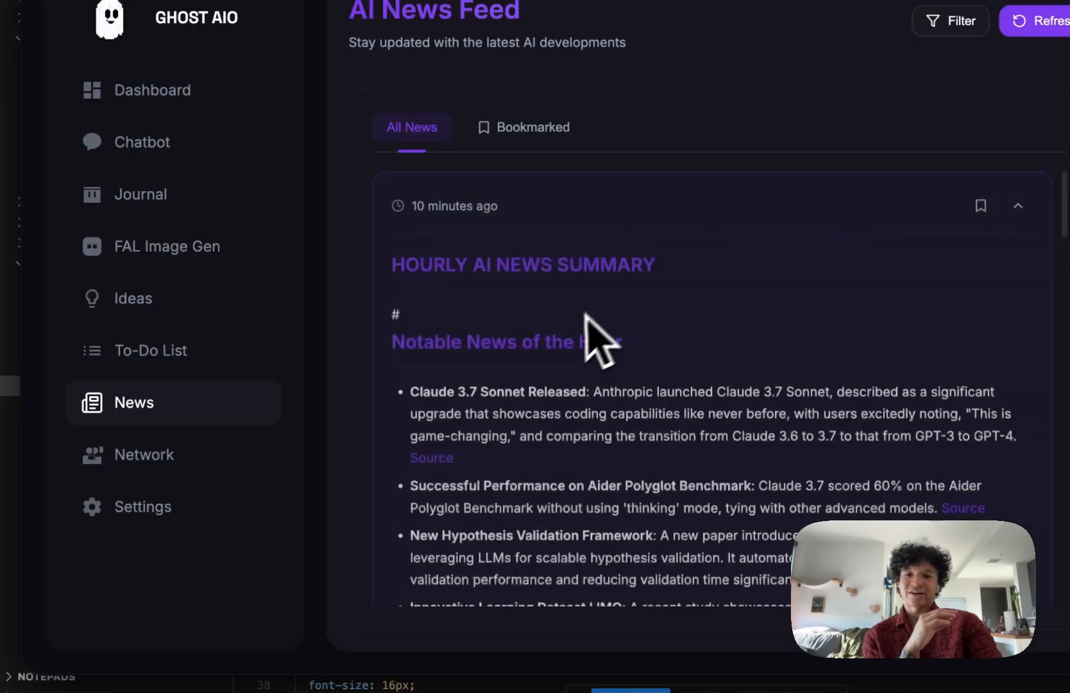
click(1019, 205)
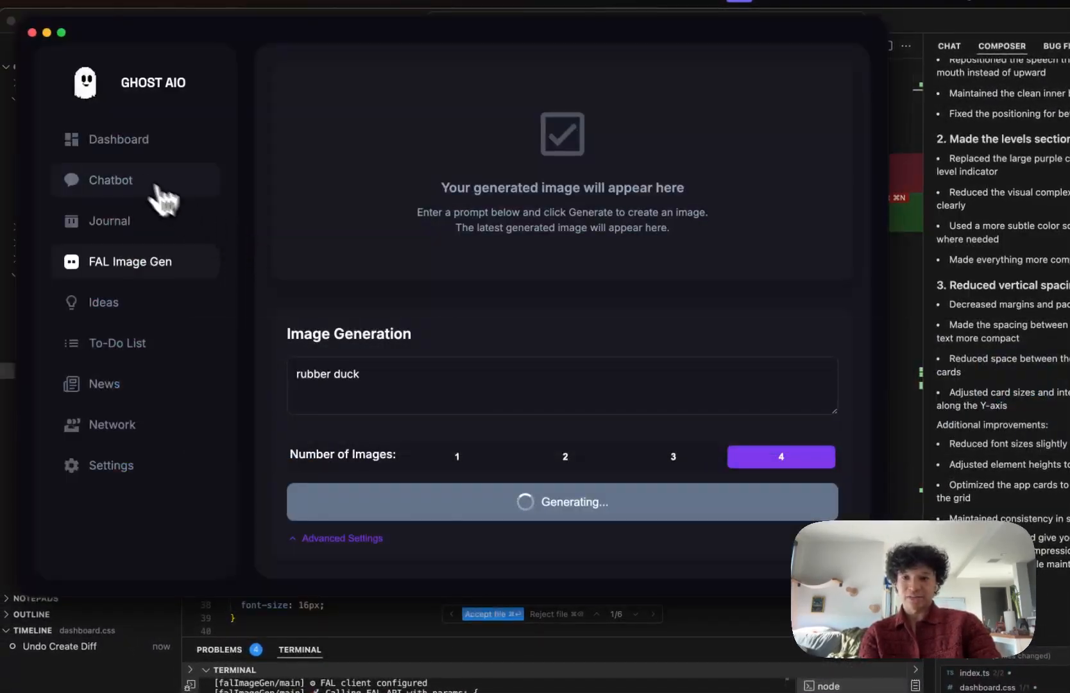
Step: Show the Dashboard with its greeting, XP card and App Center of six Active modules
click(120, 140)
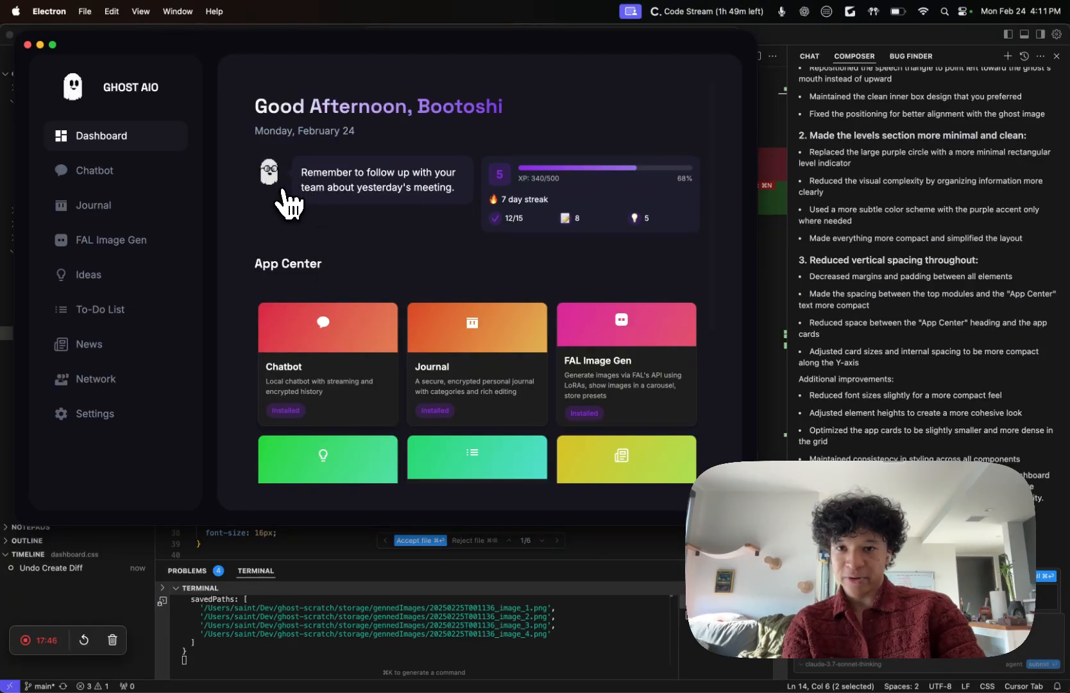
mouse_move(609, 199)
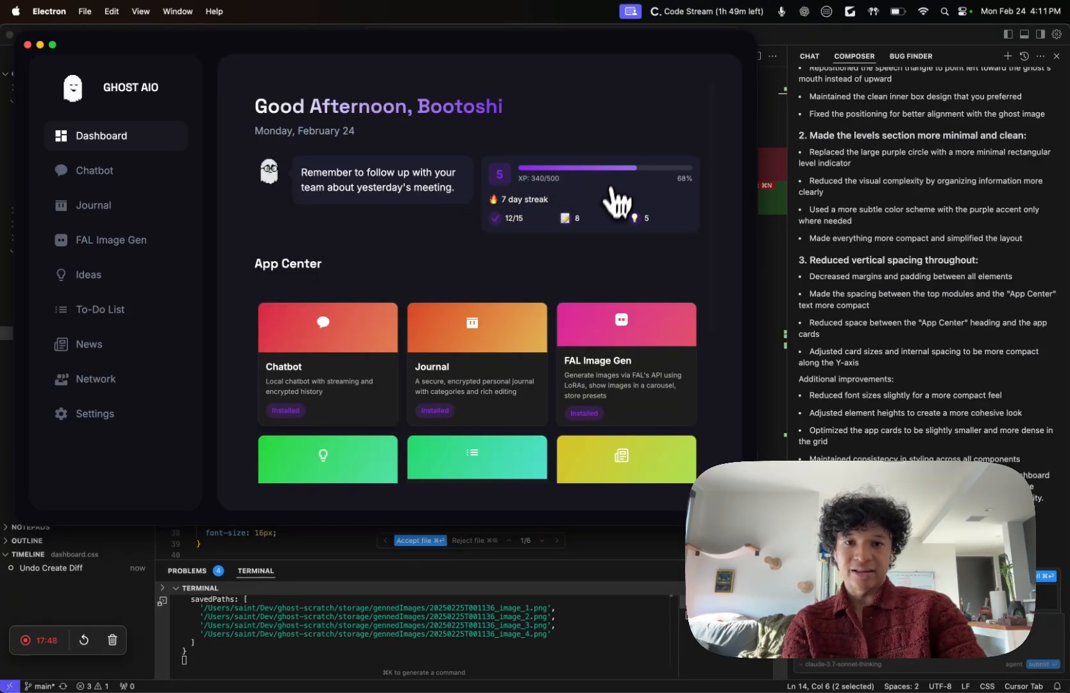
mouse_move(266, 266)
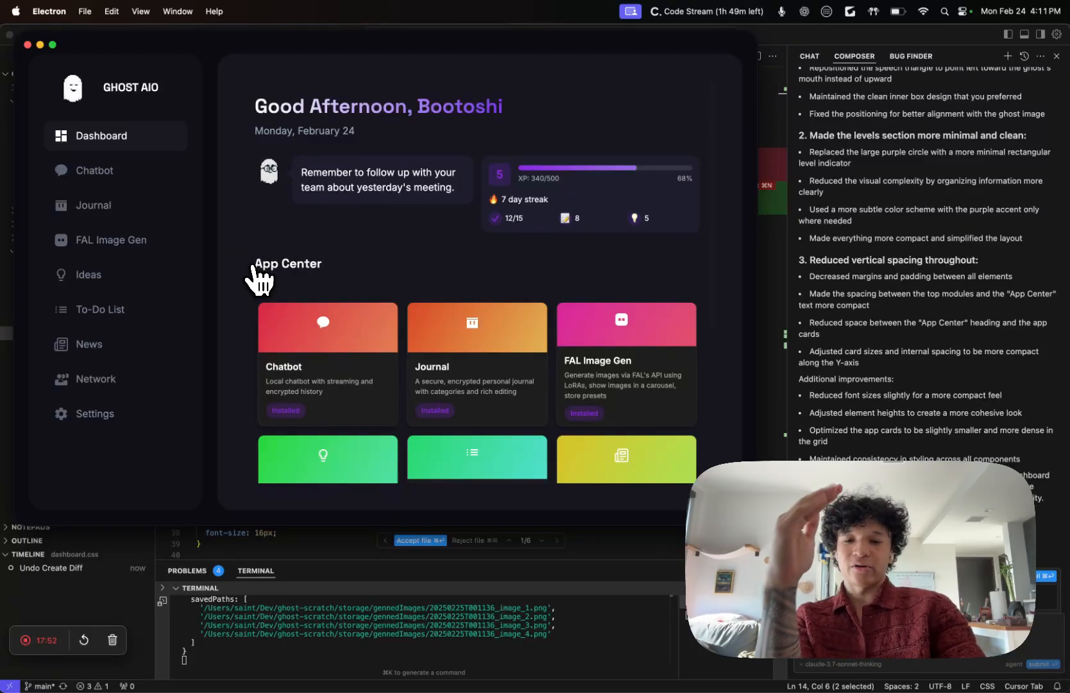
click(95, 171)
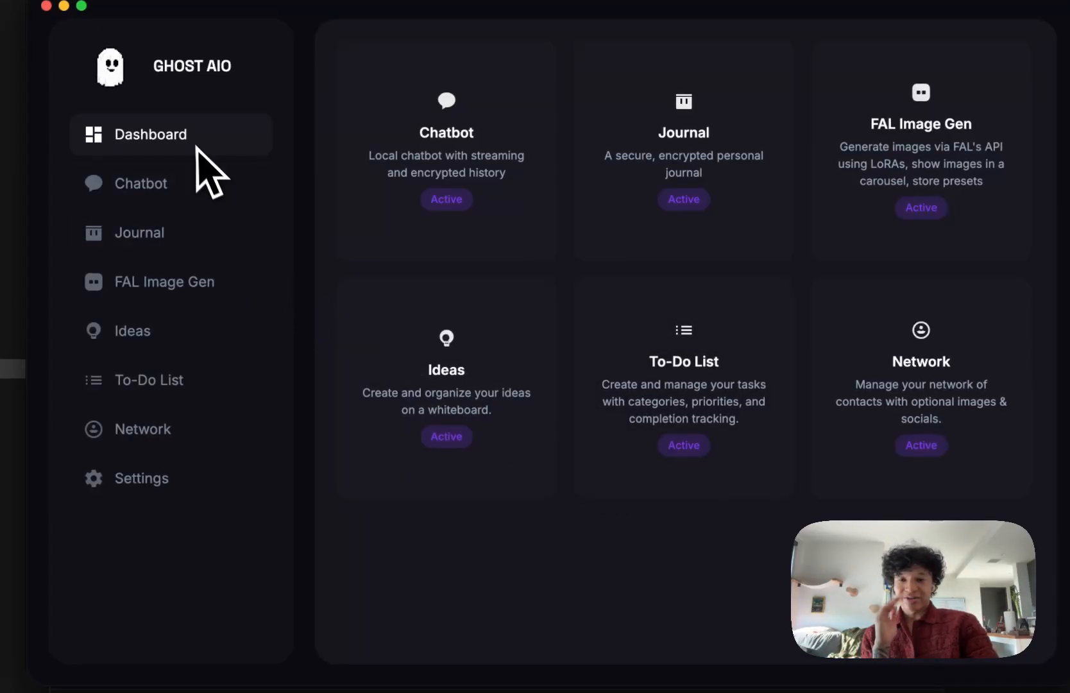
mouse_move(197, 180)
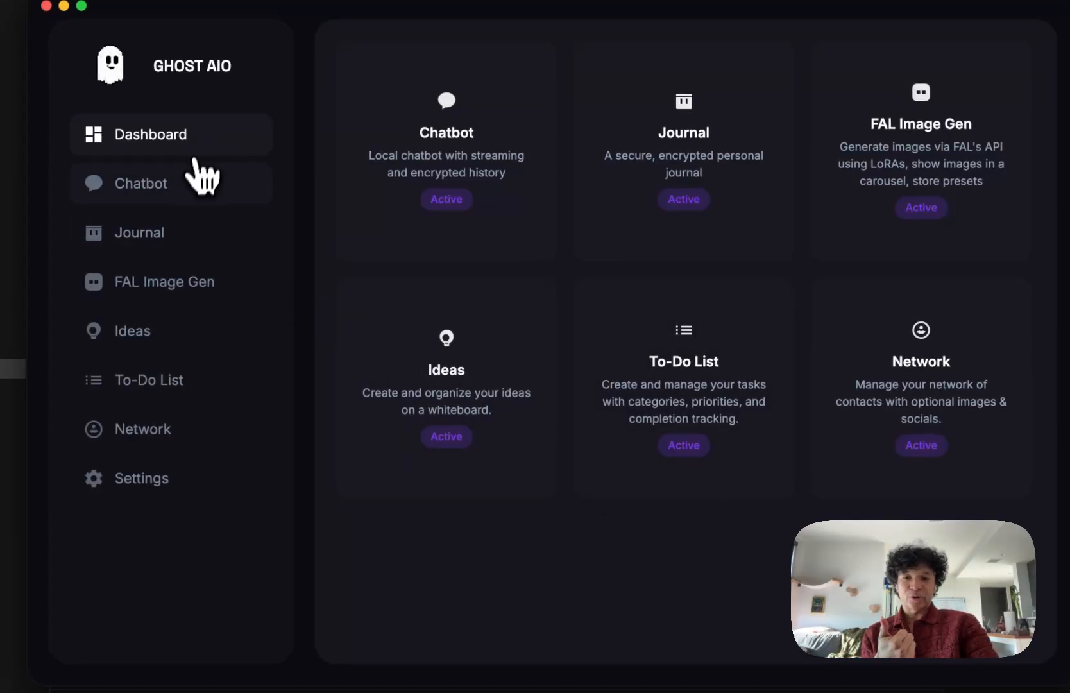
Step: Visit Chatbot, FAL Image Gen, Ideas, To-Do List and Global Settings in turn
click(142, 184)
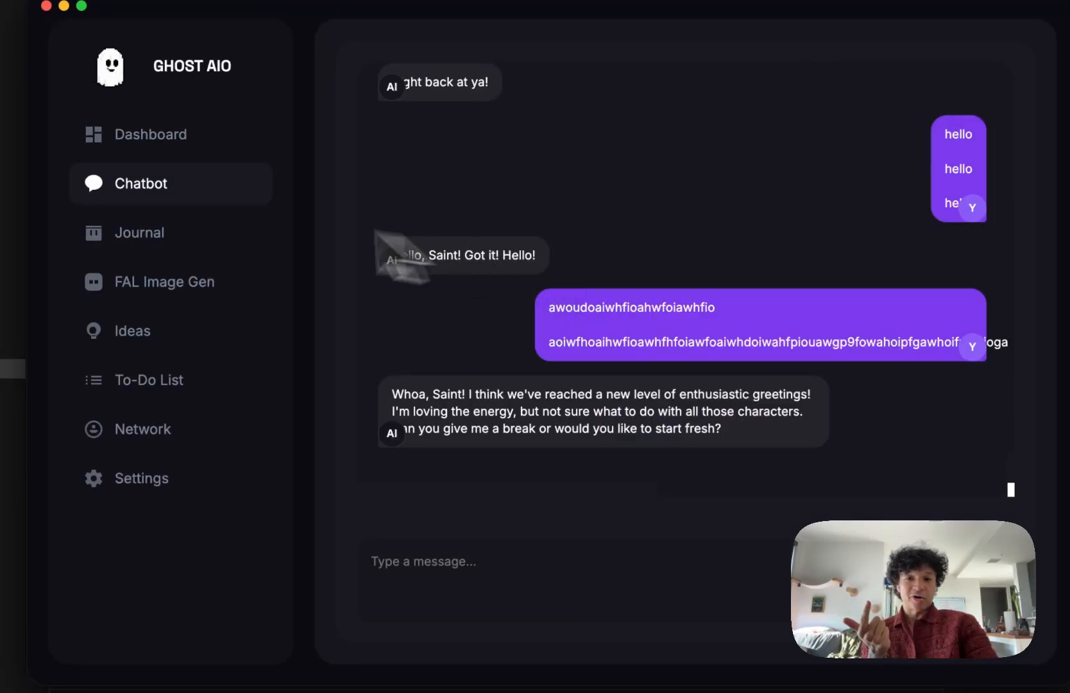
click(165, 282)
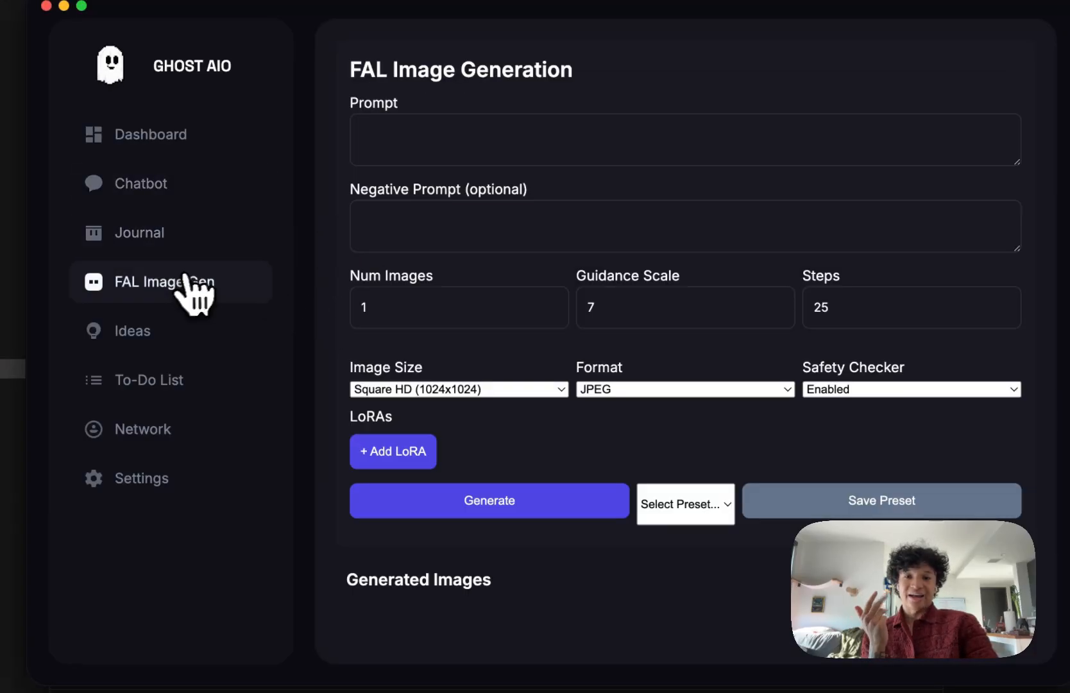
click(132, 331)
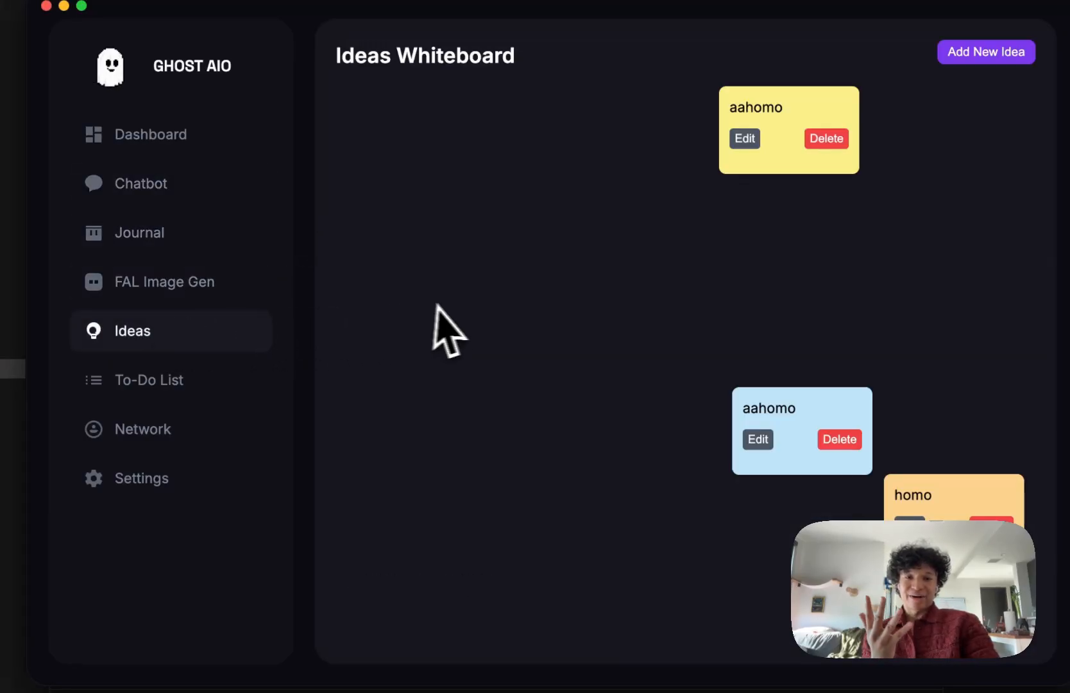
click(149, 380)
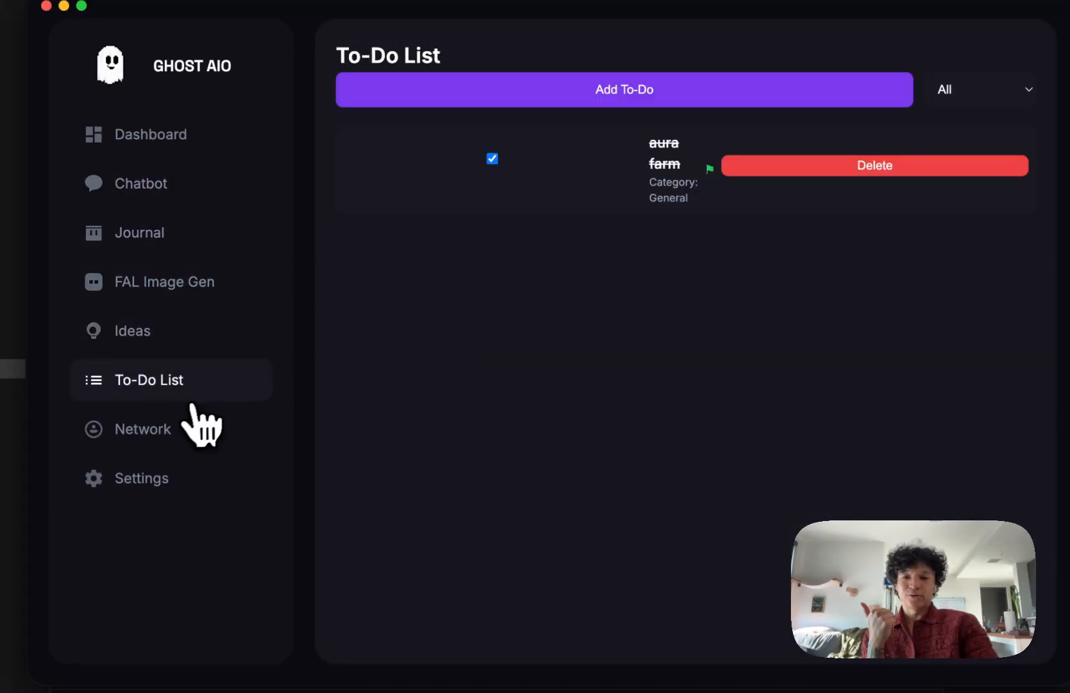
click(141, 478)
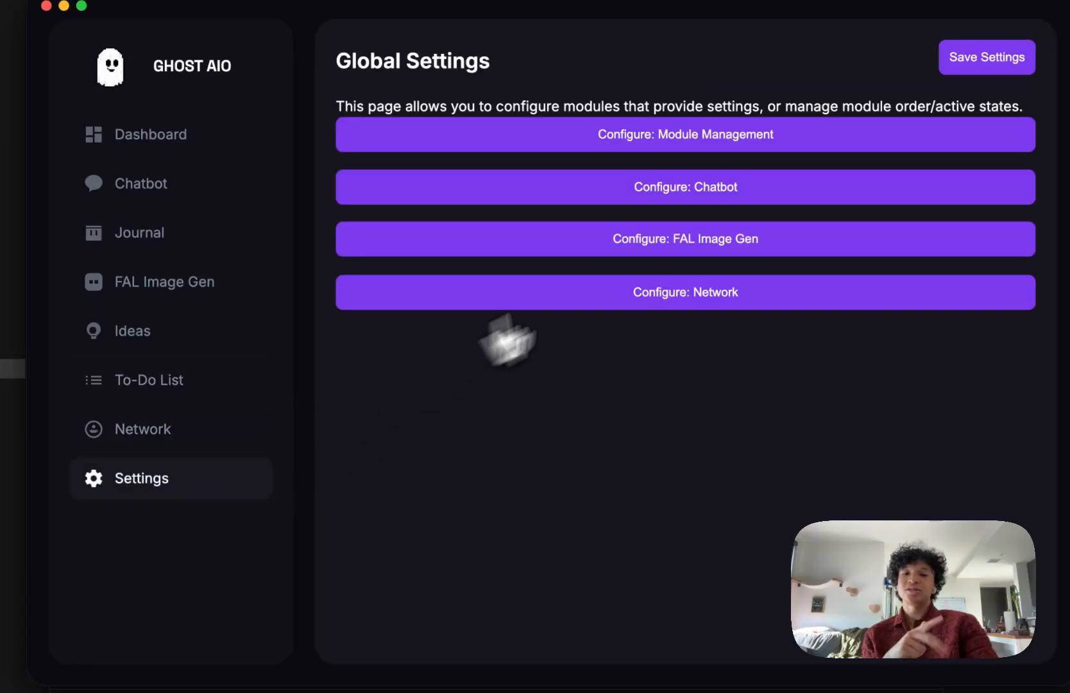
click(685, 135)
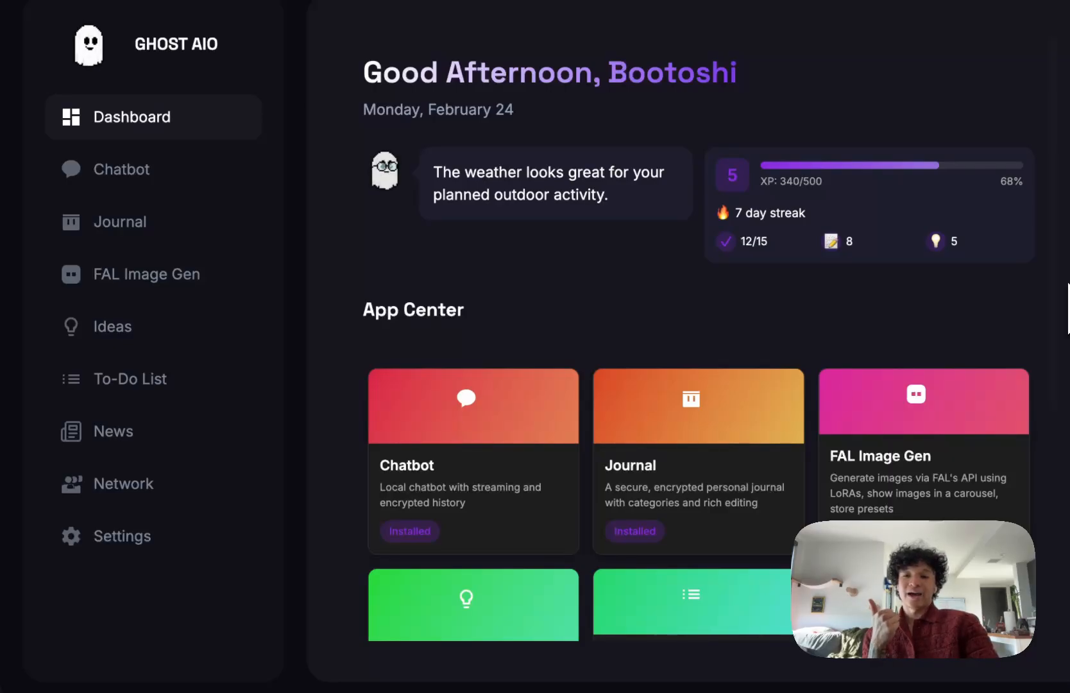
mouse_move(940, 345)
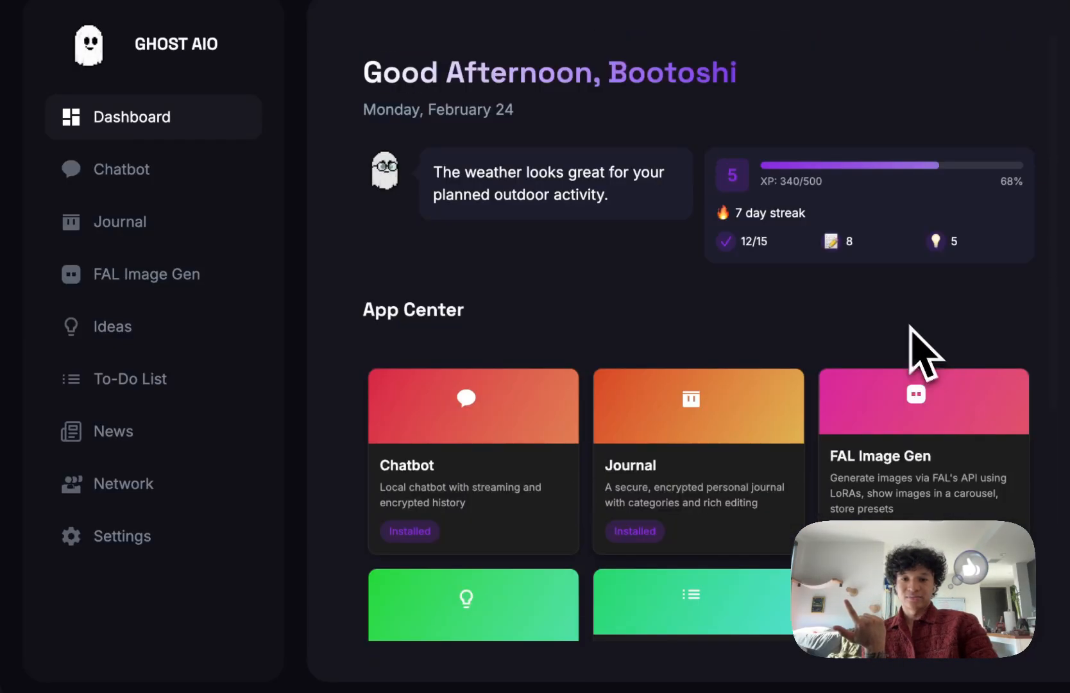
Step: Show the Chatbot module with its earlier conversation history
click(122, 169)
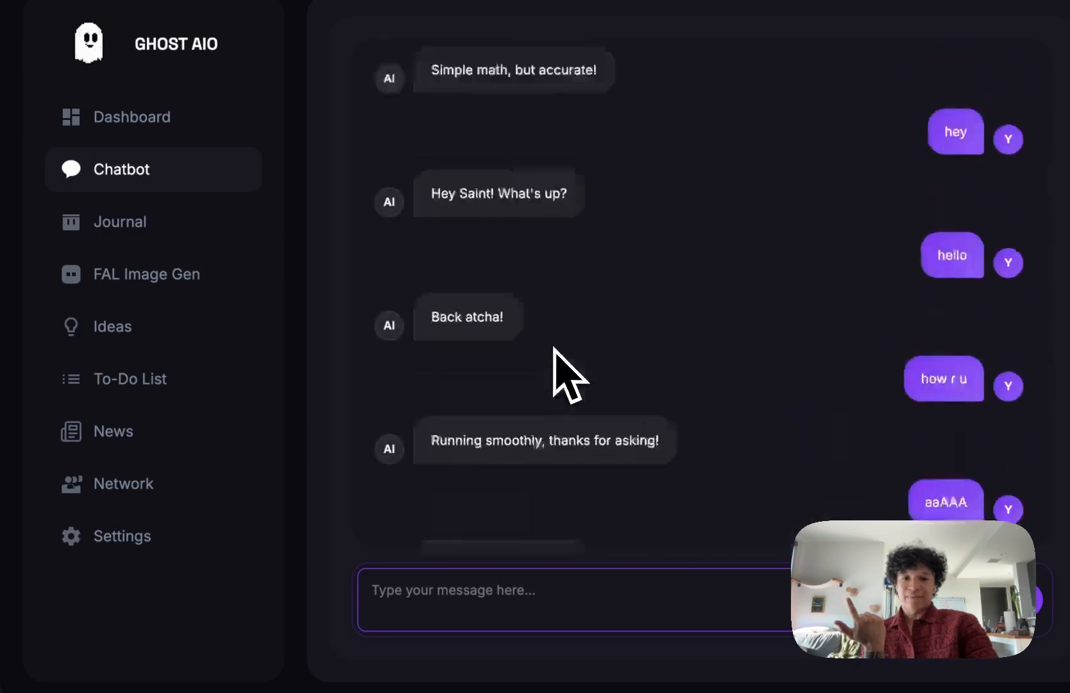
Step: Create and save a Work journal entry titled 'sexy' with body '**very sexy**'
click(119, 222)
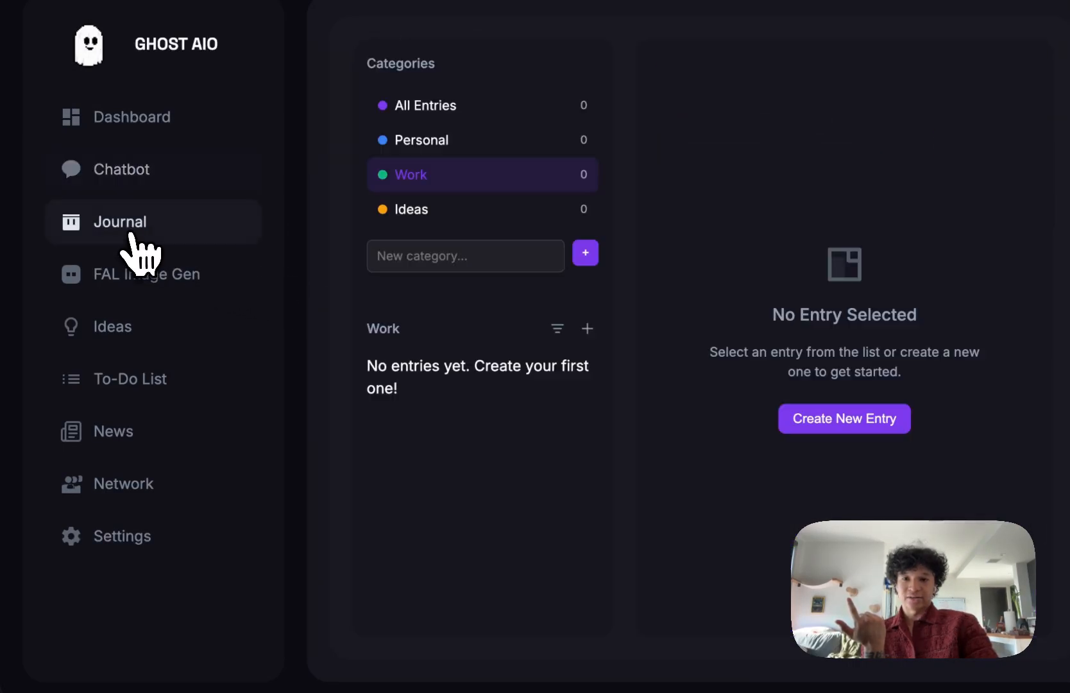
click(464, 256)
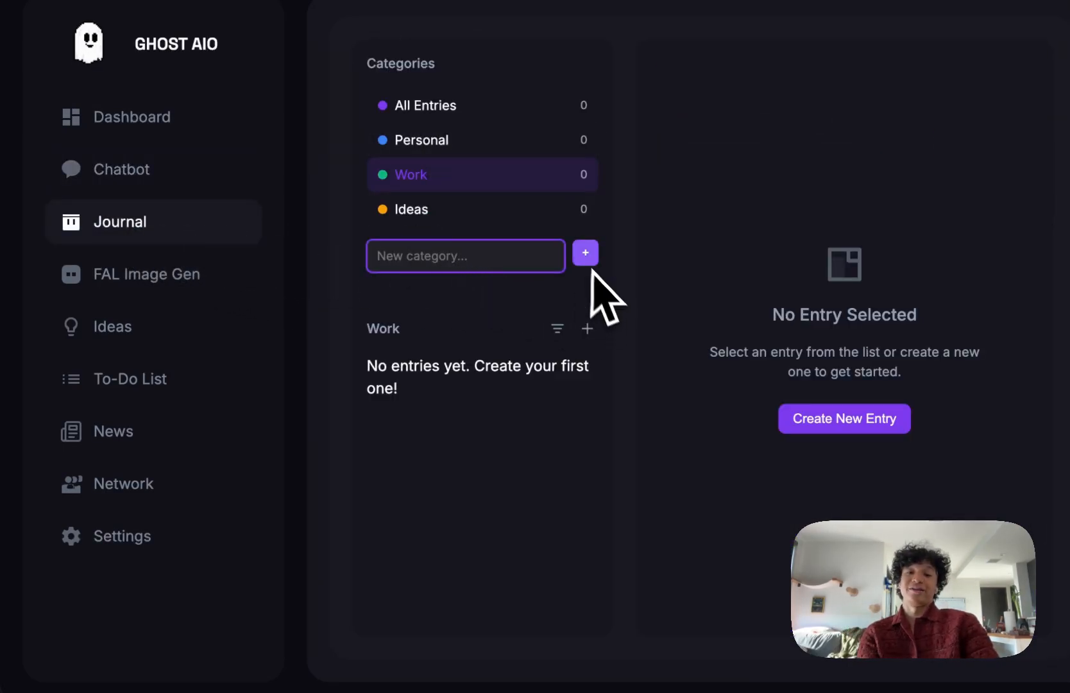
click(587, 328)
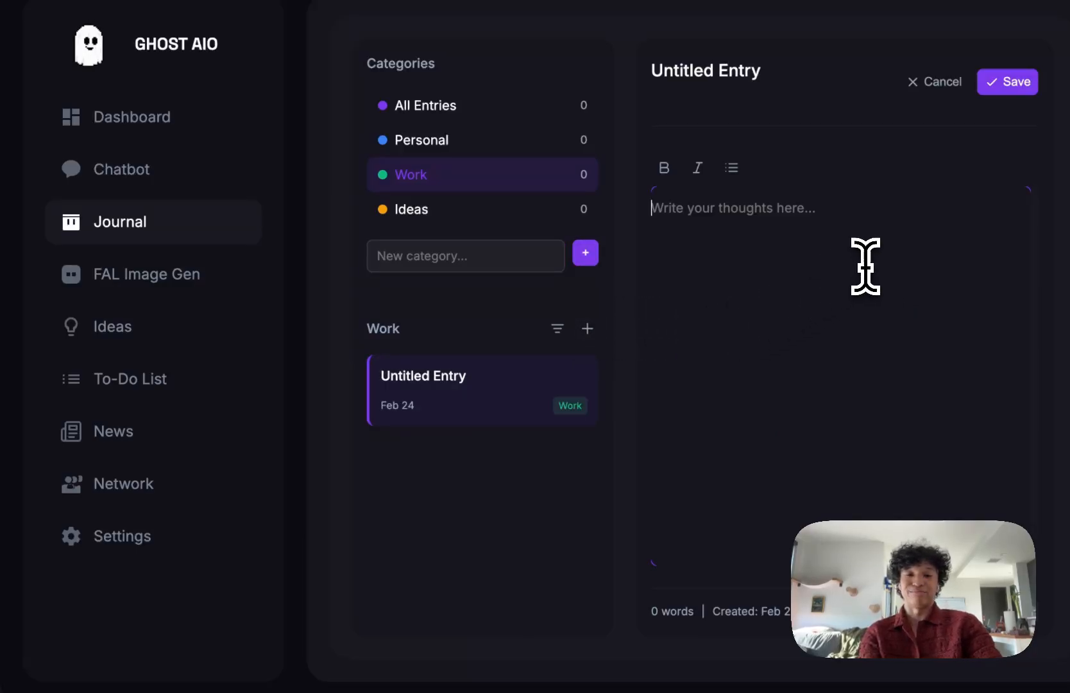
text(sexy)
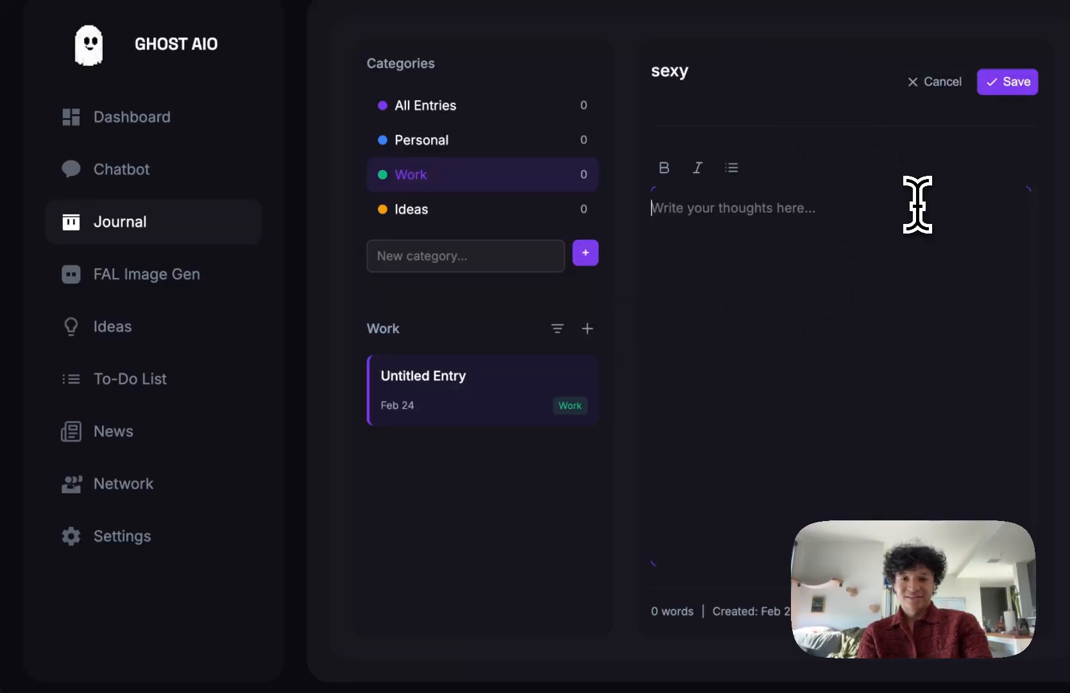
text(**very sexy**_)
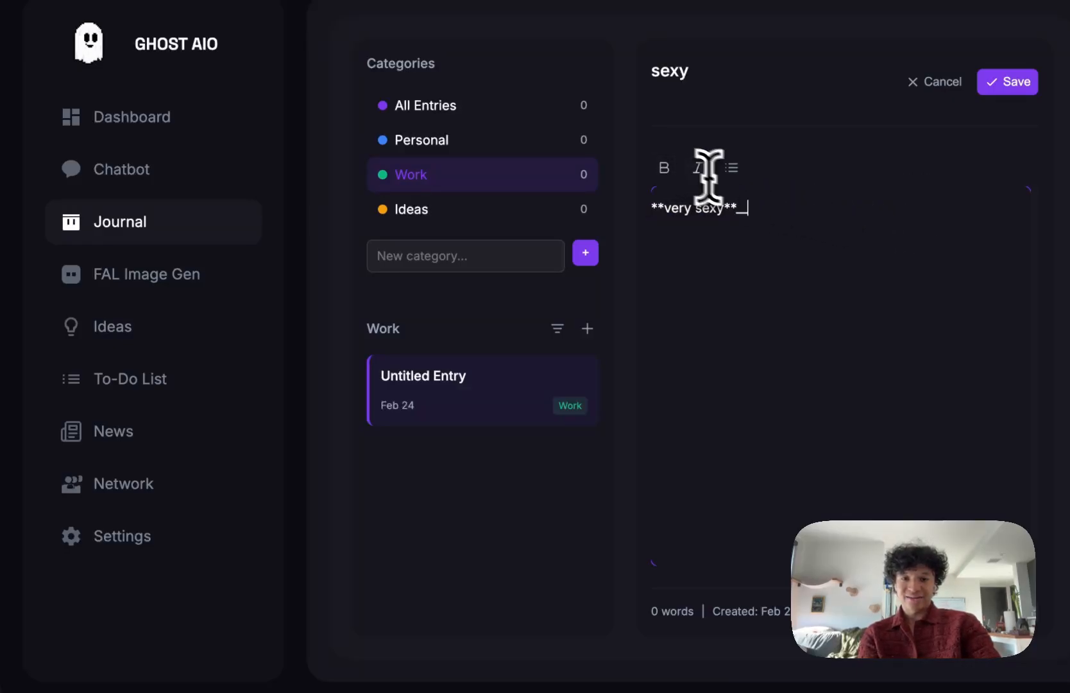
click(1009, 82)
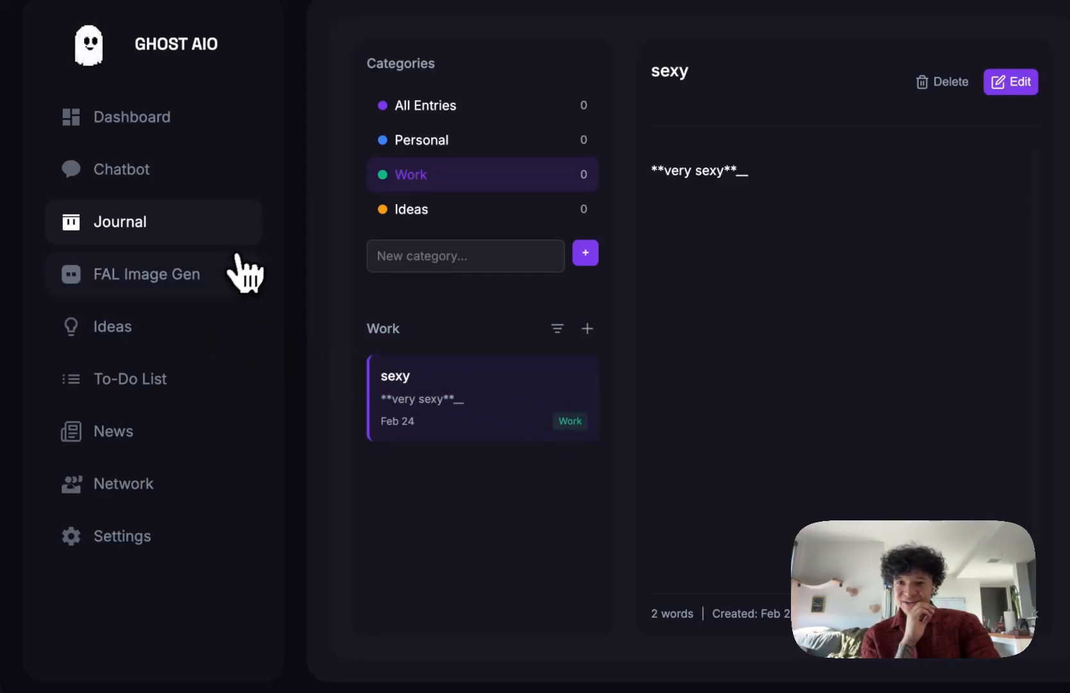
Step: Generate a 'rubber duck' image in FAL Image Gen, then view the Ideas board
click(146, 275)
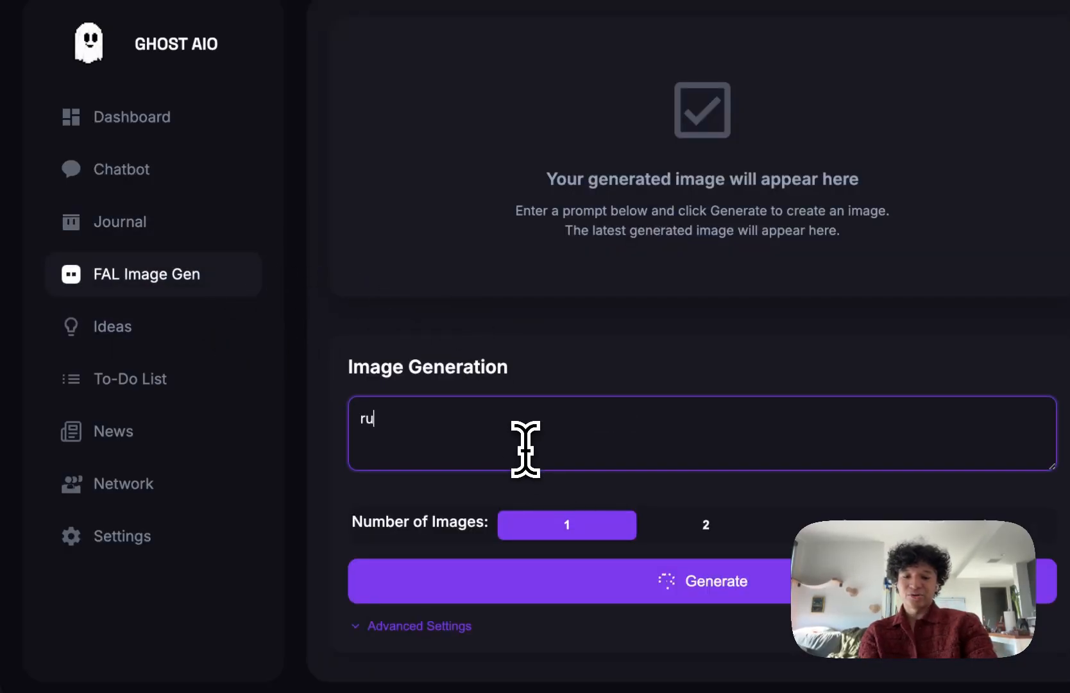
click(702, 582)
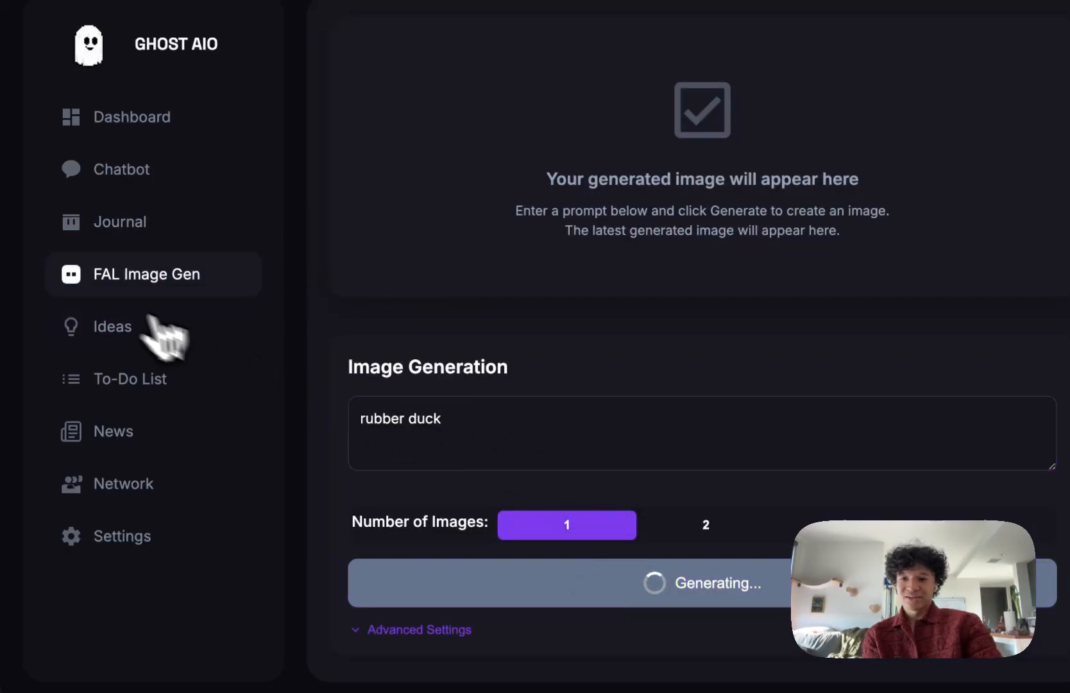
click(113, 327)
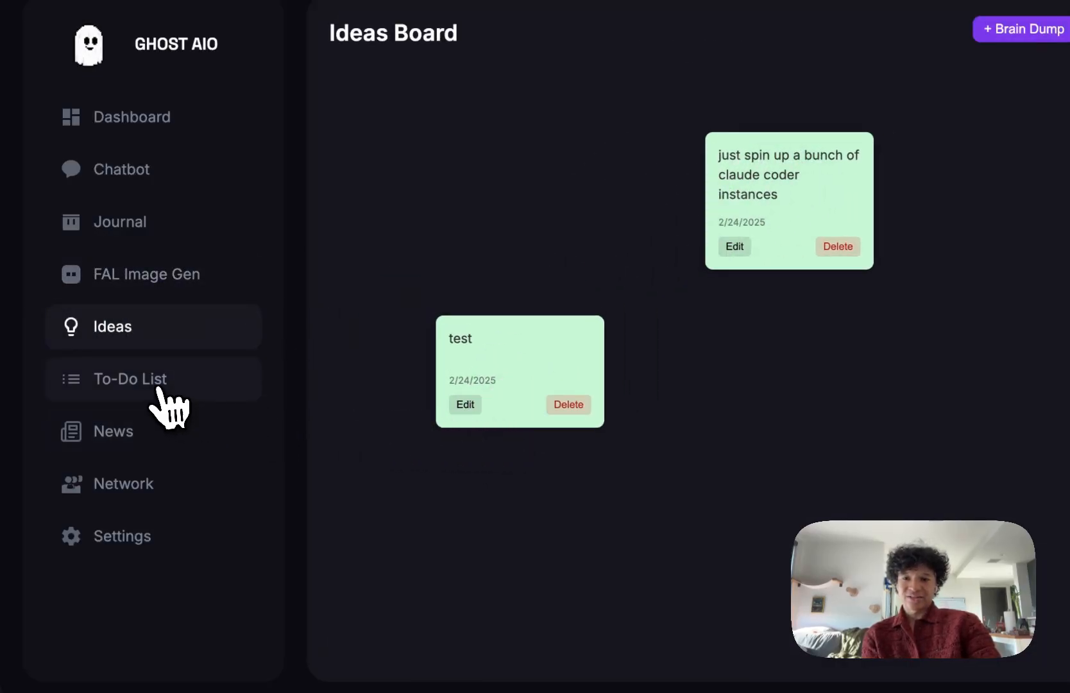
Step: Filter the To-Do List to Pending tasks, then view the AI News feed
click(131, 379)
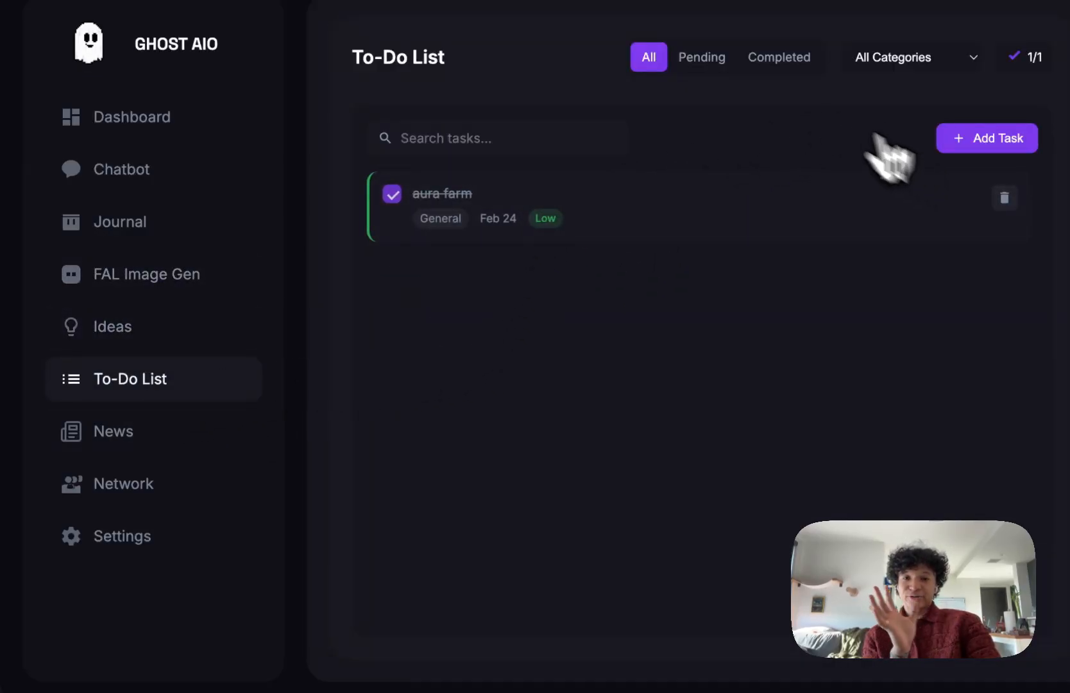
click(698, 58)
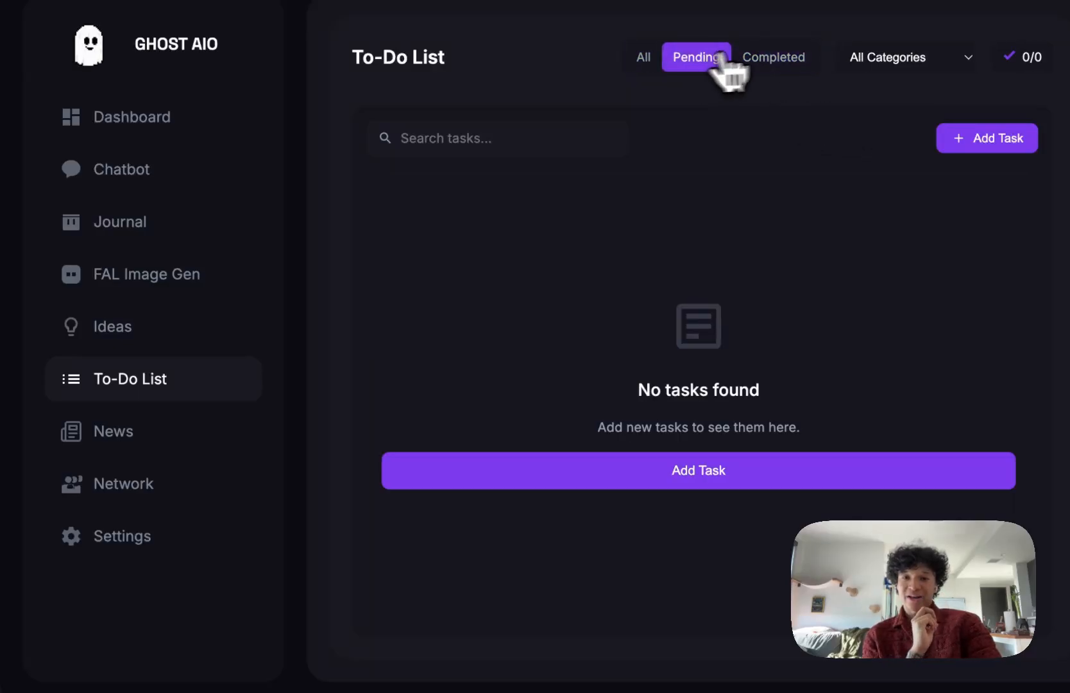
click(112, 431)
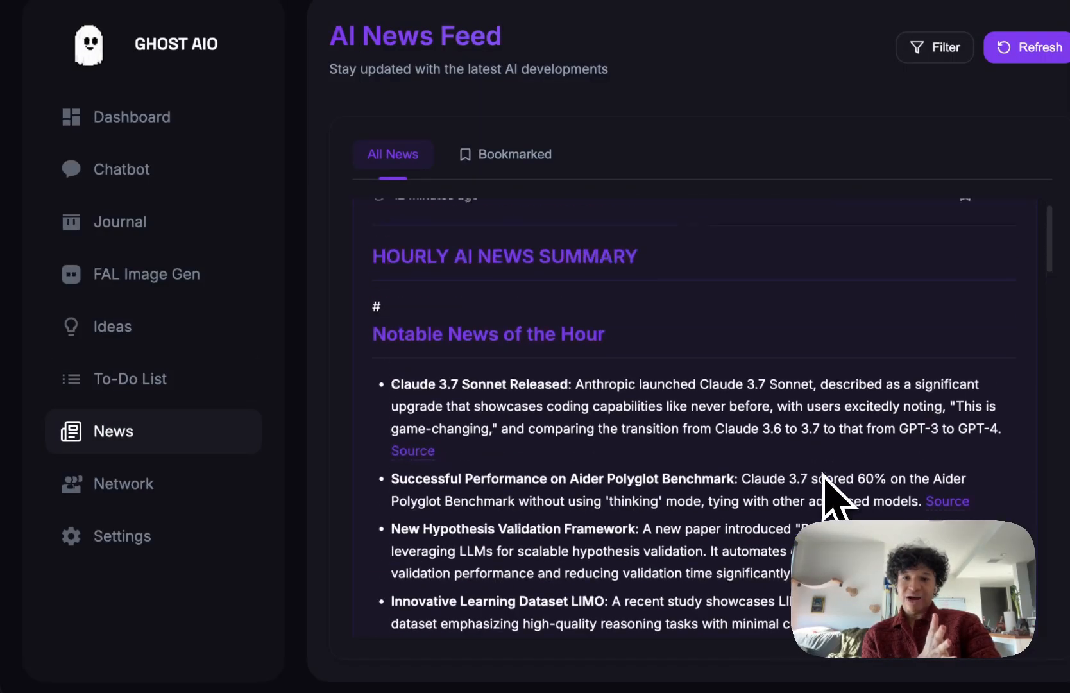
Step: Filter the Network contacts to the boo kingdom group
click(123, 484)
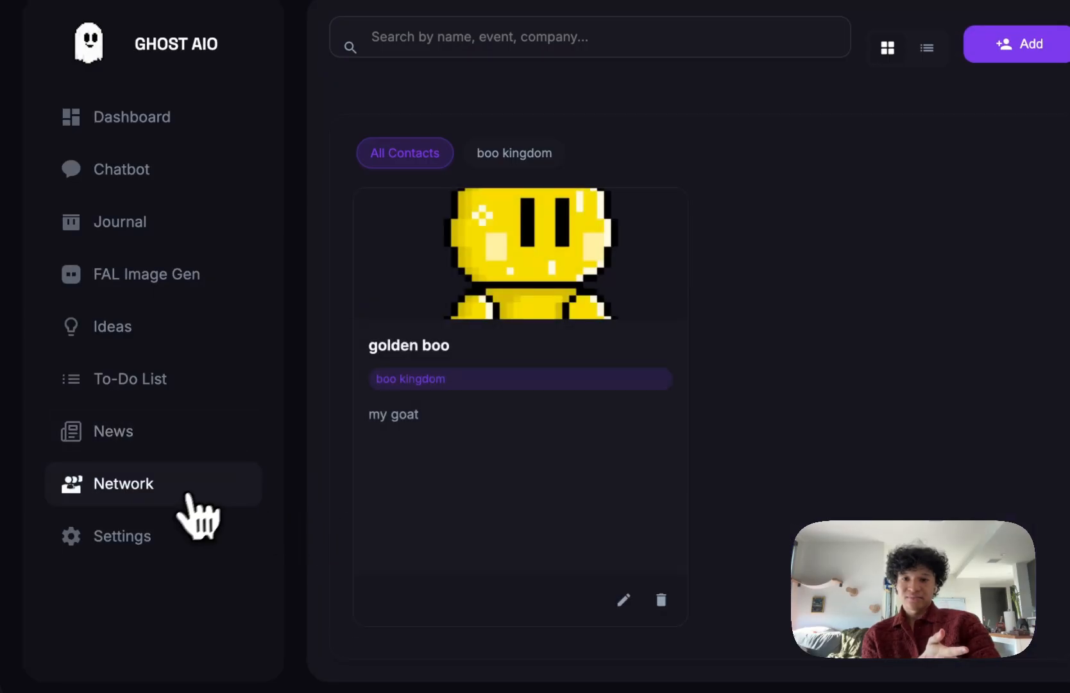
click(514, 152)
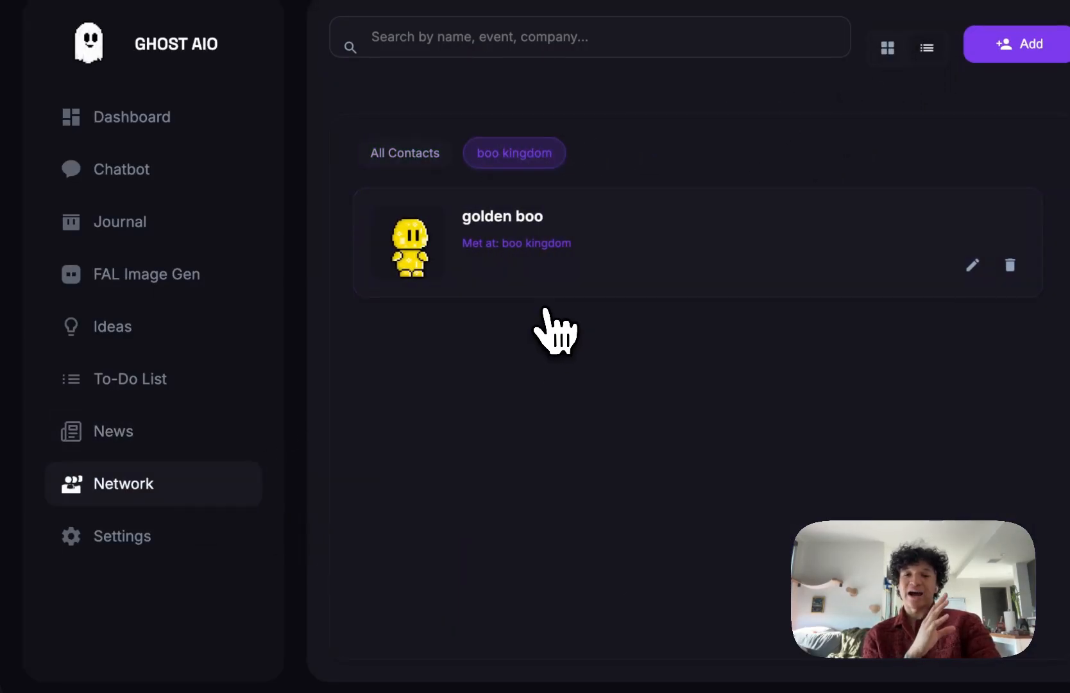
Step: Review the Chatbot model settings and Module Management in Settings
click(121, 536)
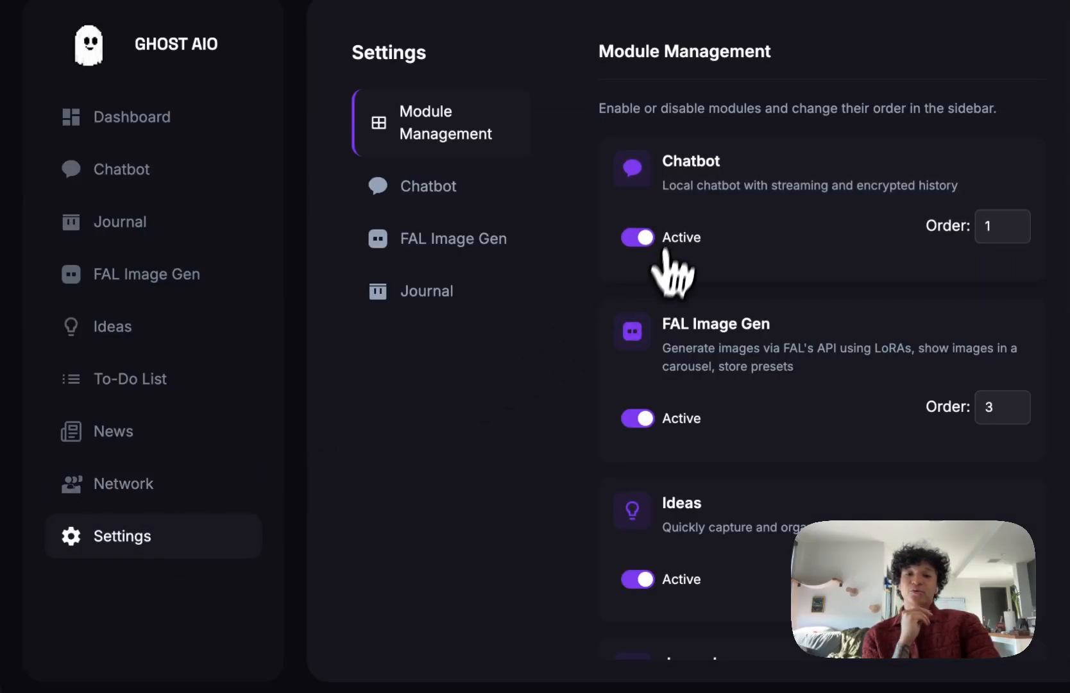
mouse_move(797, 368)
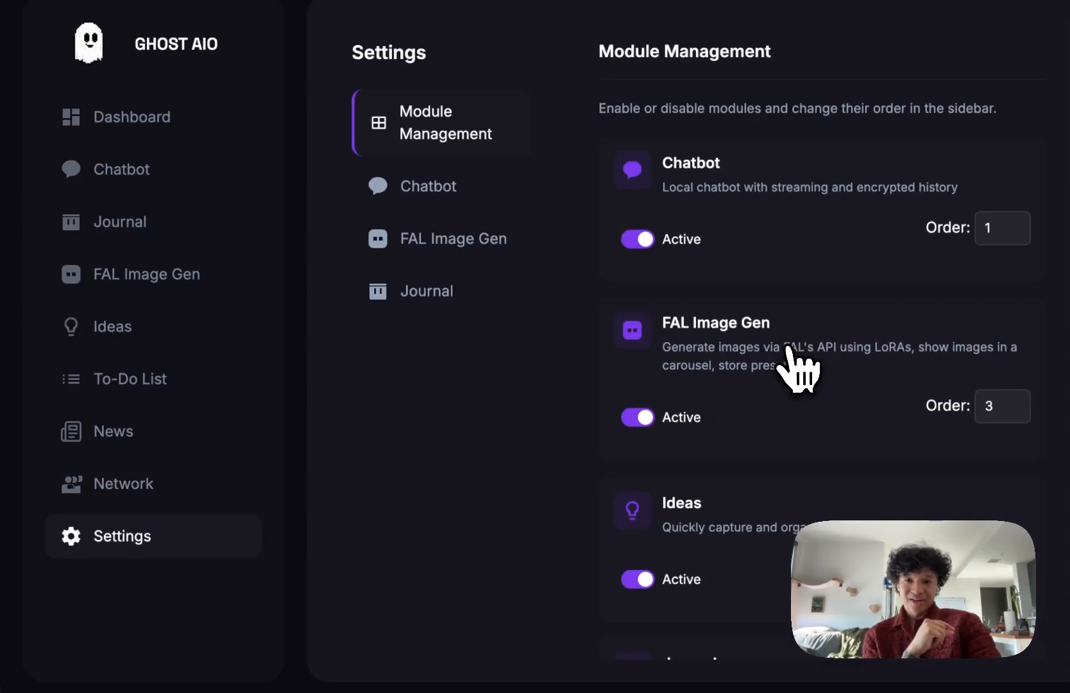
mouse_move(730, 313)
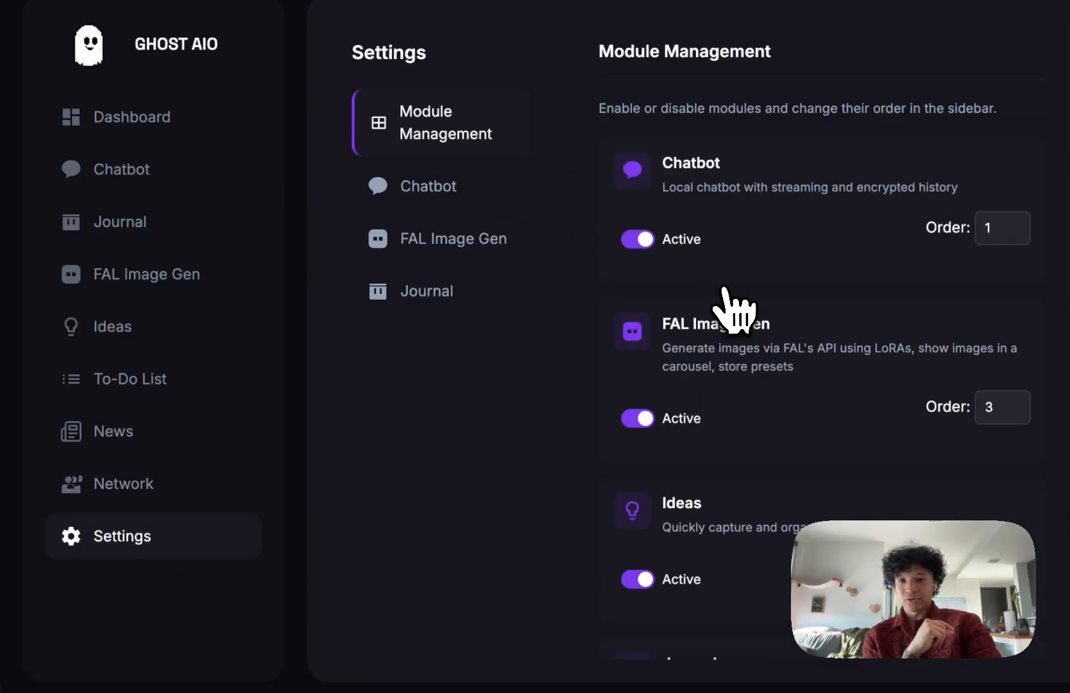
click(431, 186)
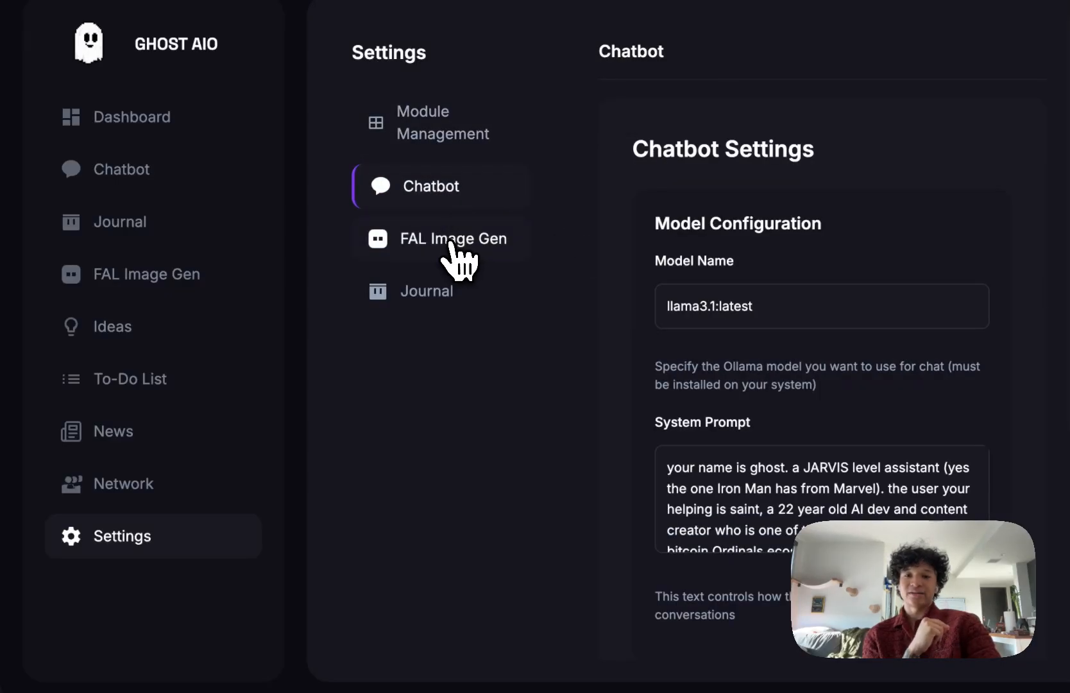
mouse_move(465, 139)
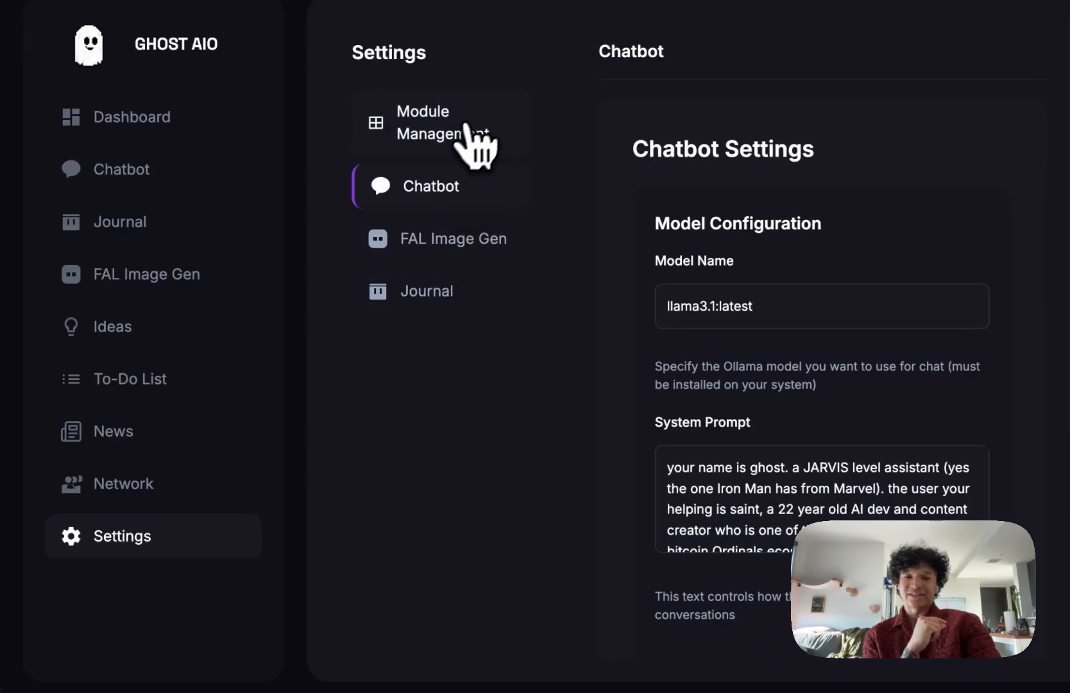
click(428, 291)
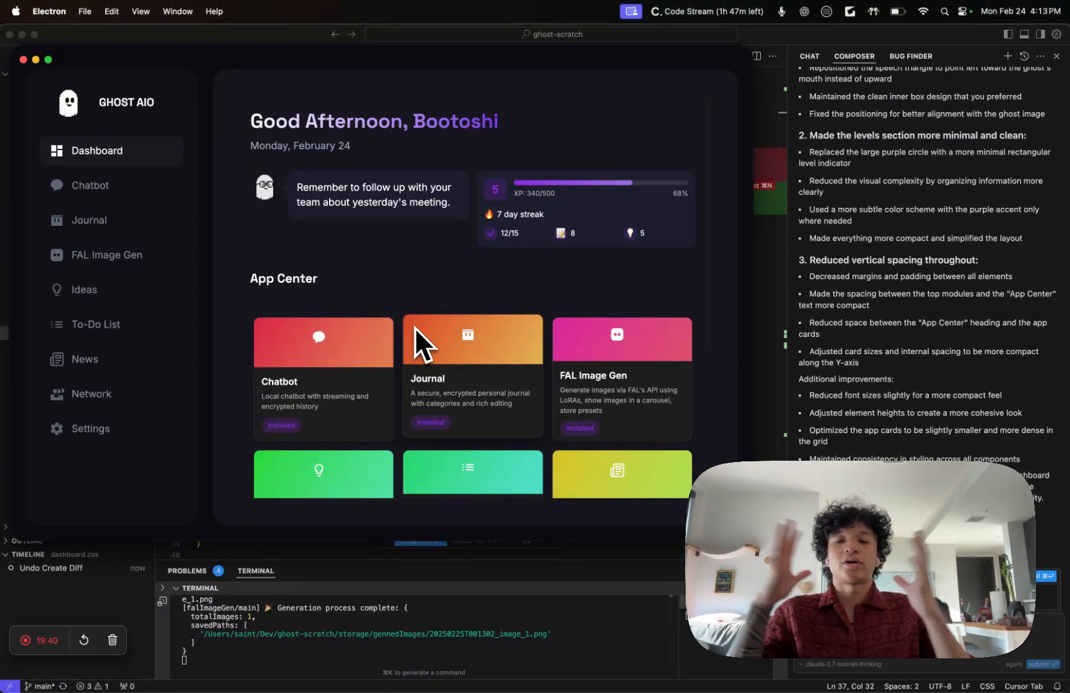
mouse_move(219, 393)
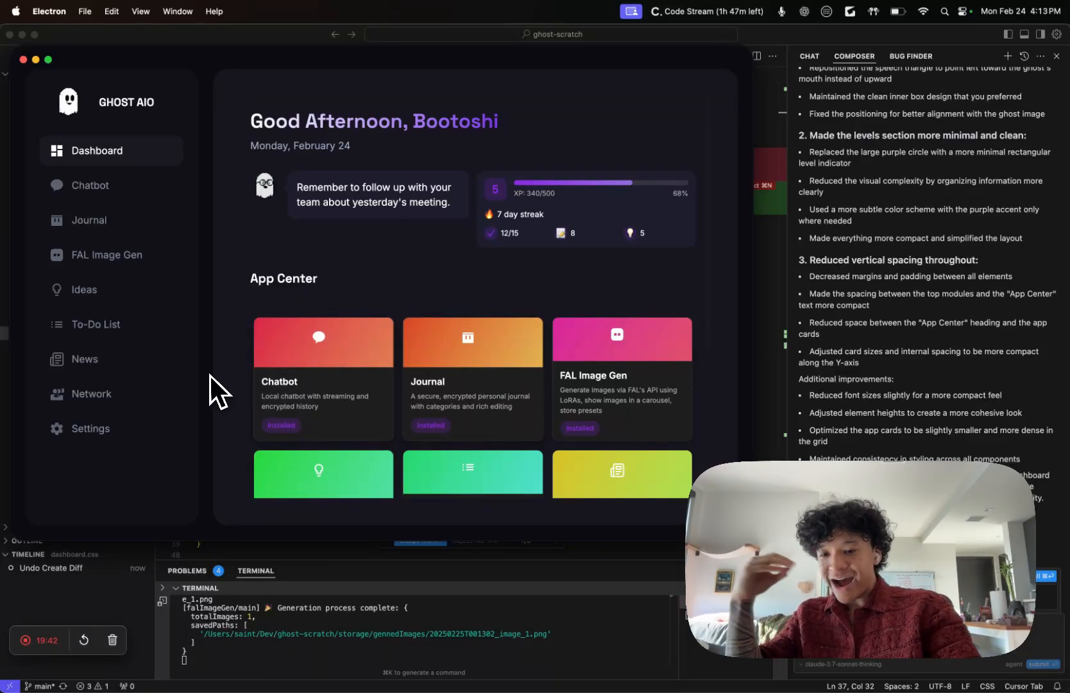
mouse_move(192, 341)
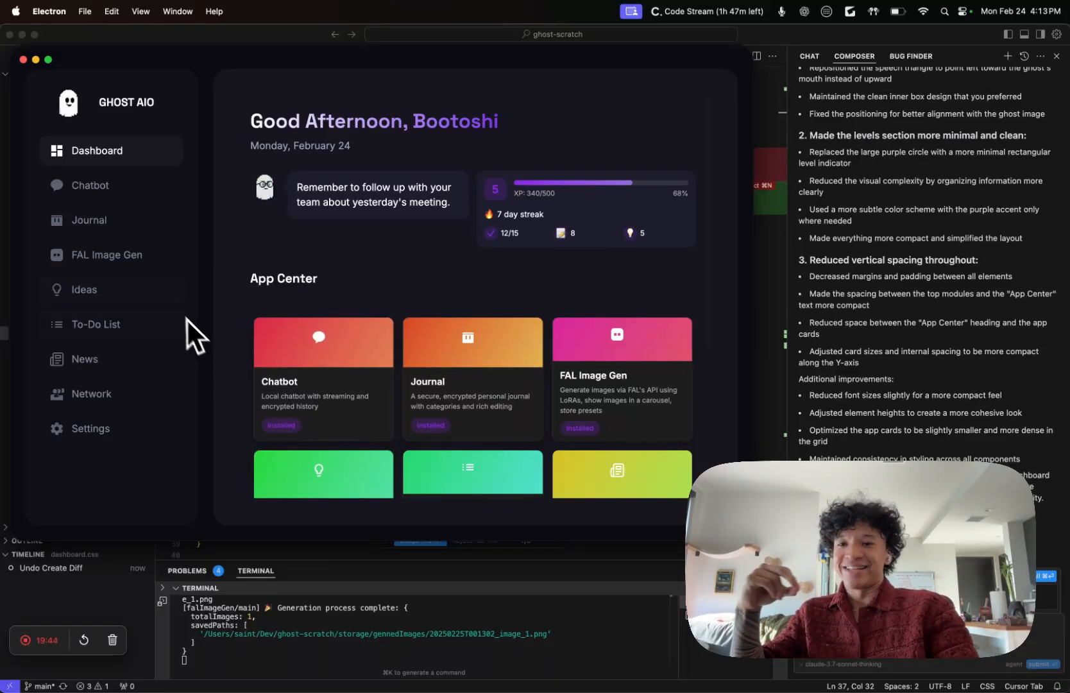
mouse_move(219, 264)
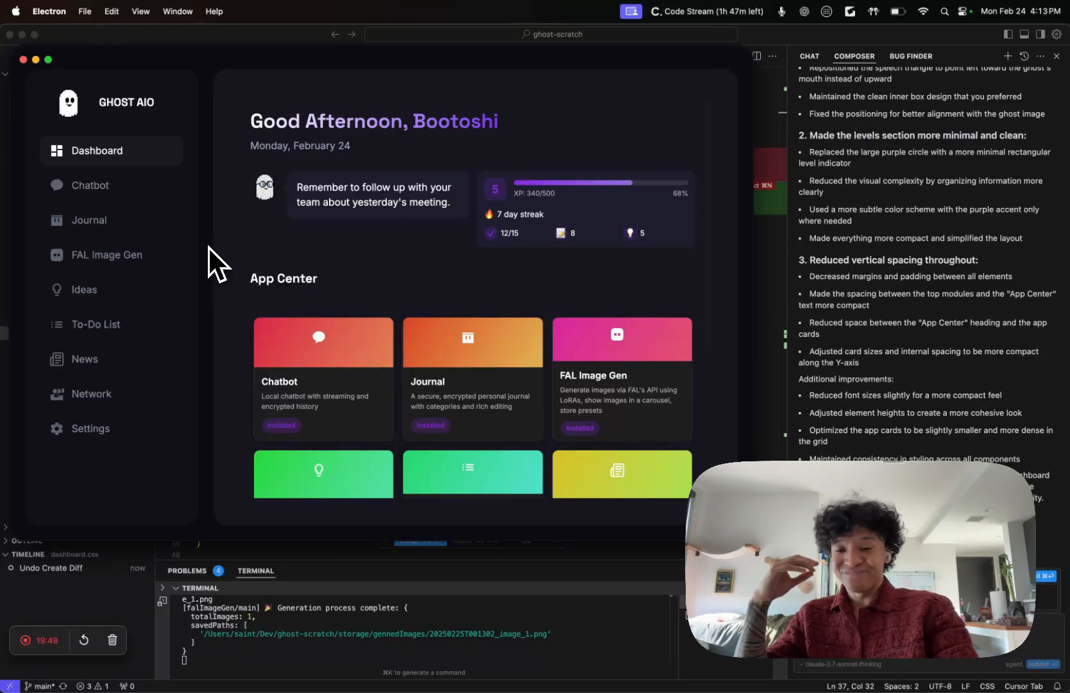
mouse_move(209, 277)
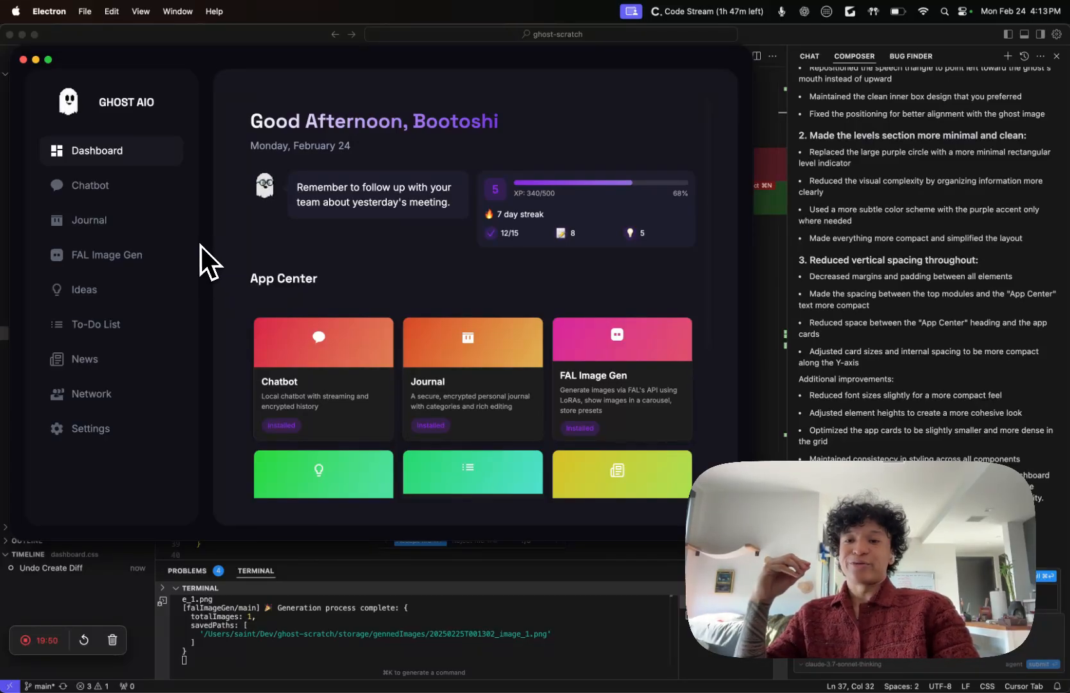